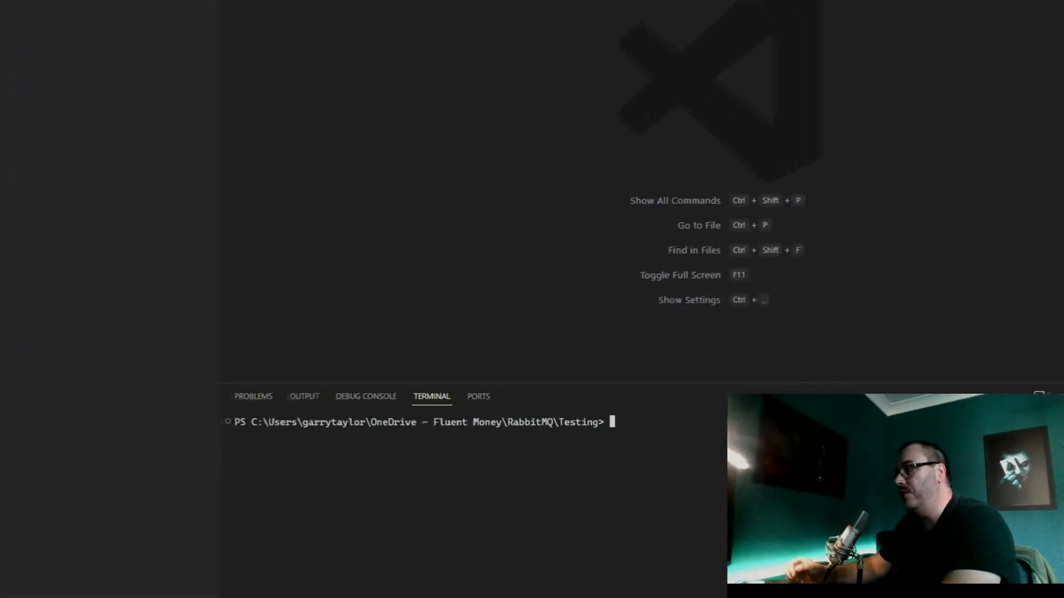
Create README.md in the Testing folder with the new-item command
type("new")
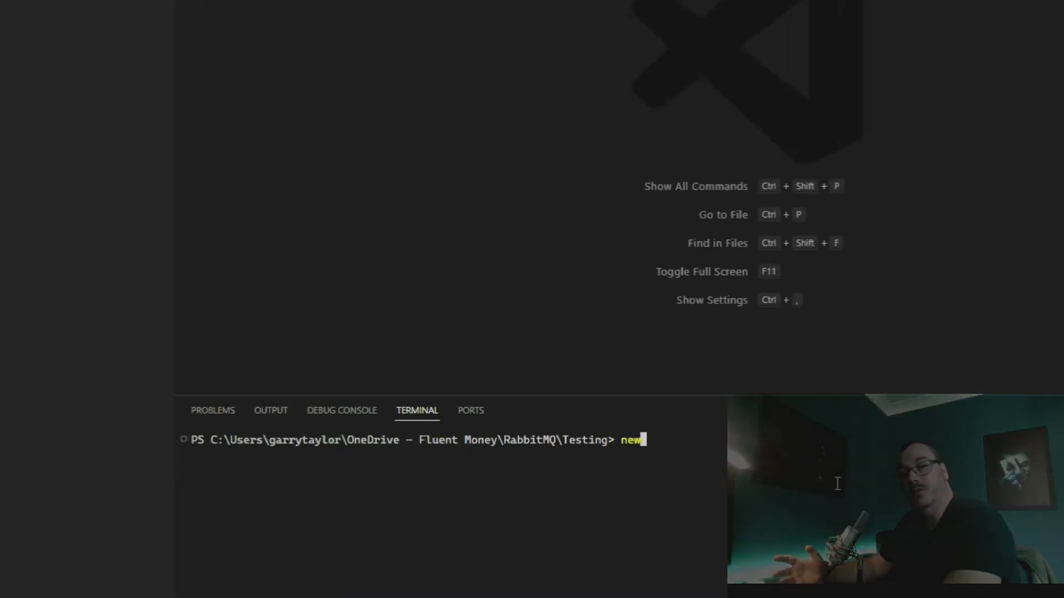
type("-item")
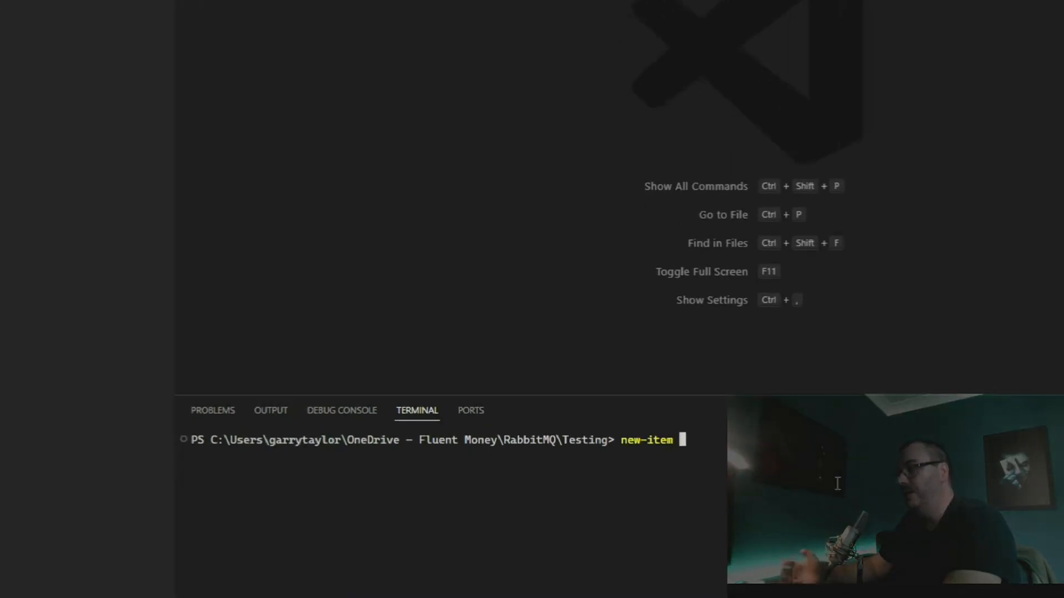
type("README")
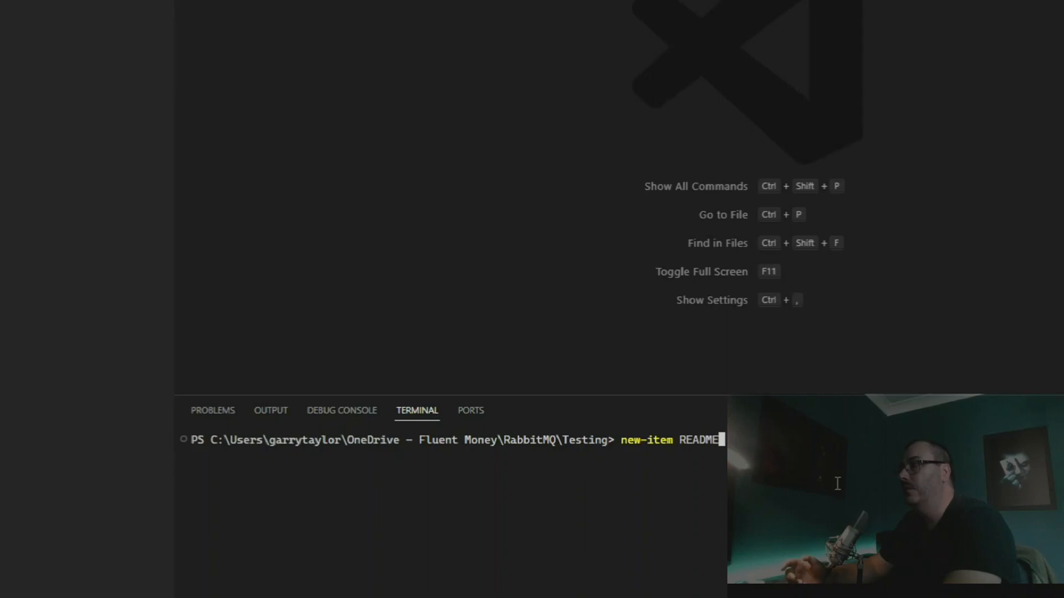
type(".md")
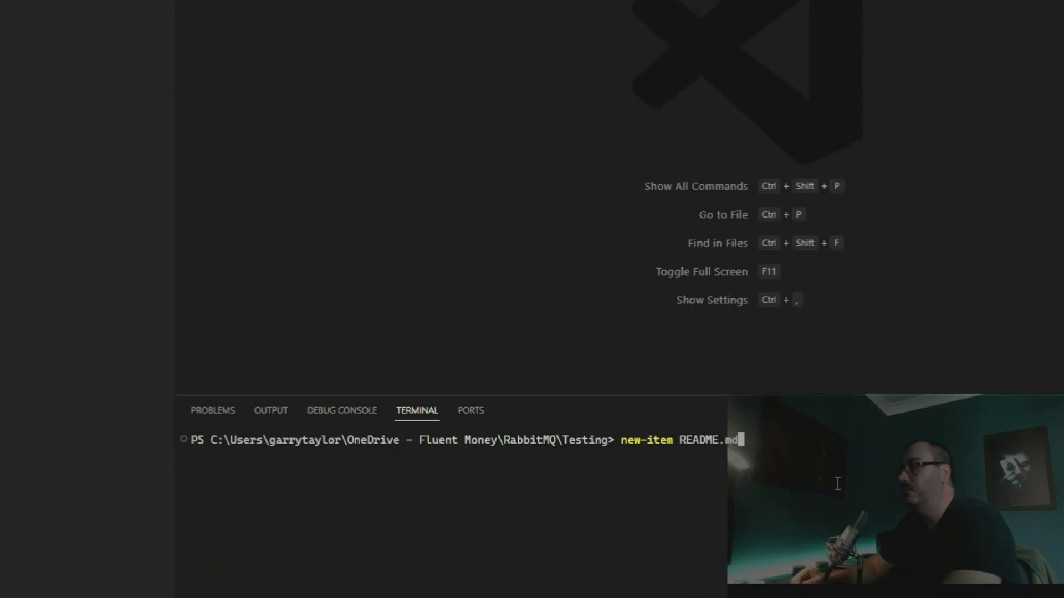
key("Enter")
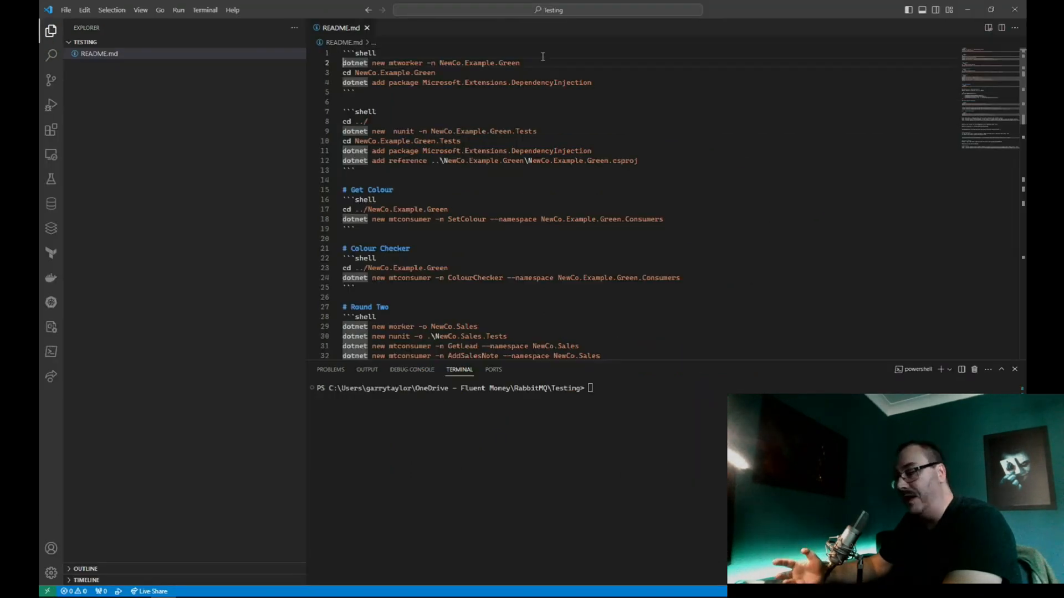
Scaffold the NewCo.Example.Green mtworker project and change into its folder
type("dotnet new mtworker -n NewCo.Example.Green")
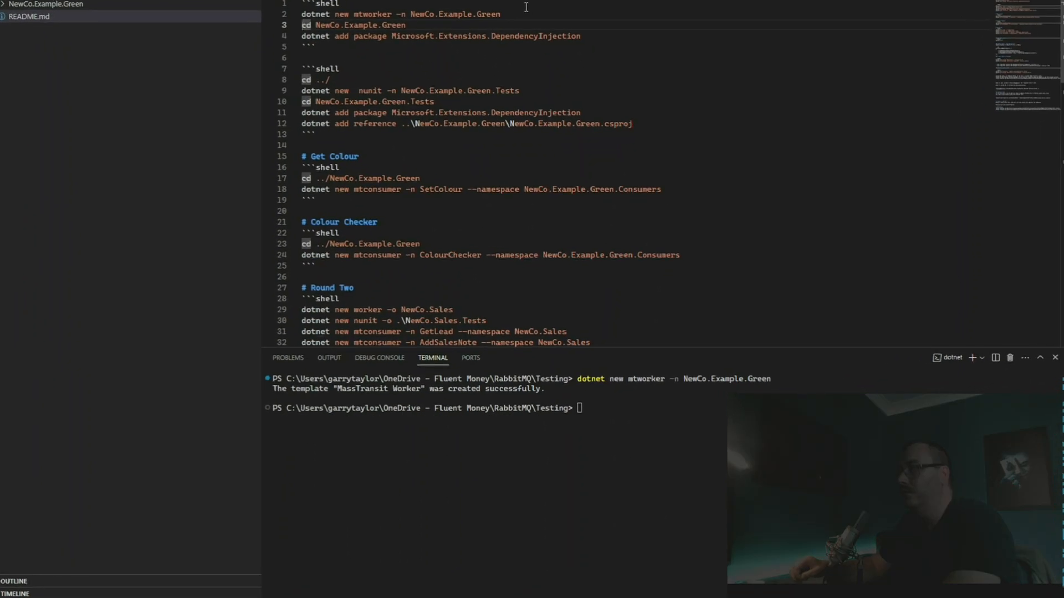
type("cd NewCo.Example.Green")
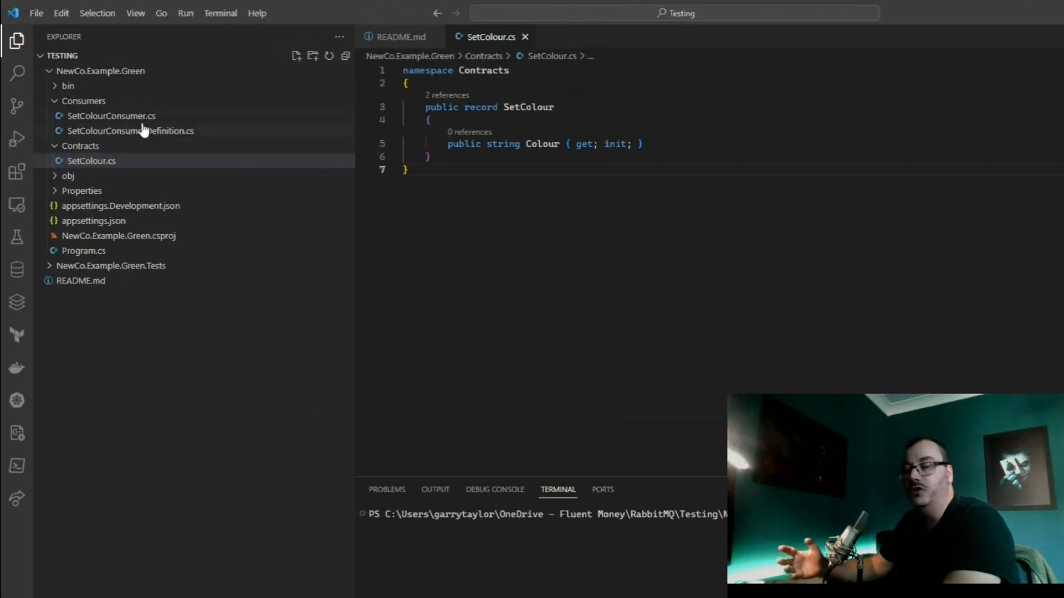
Add a logger constructor to SetColourConsumer and log the consumed message's Colour
left_click(109, 116)
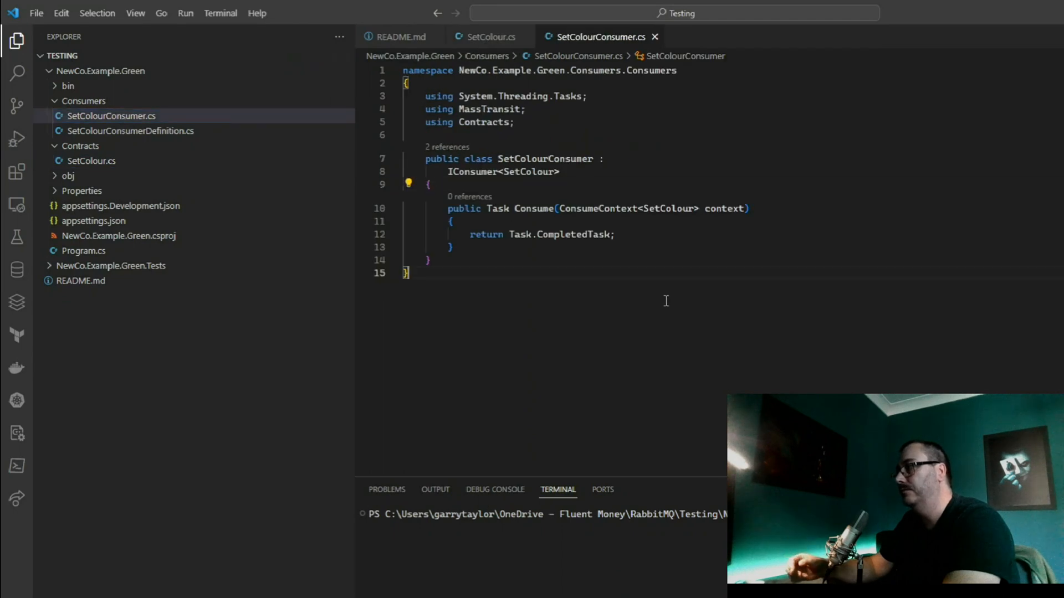
type("// Add Constructore")
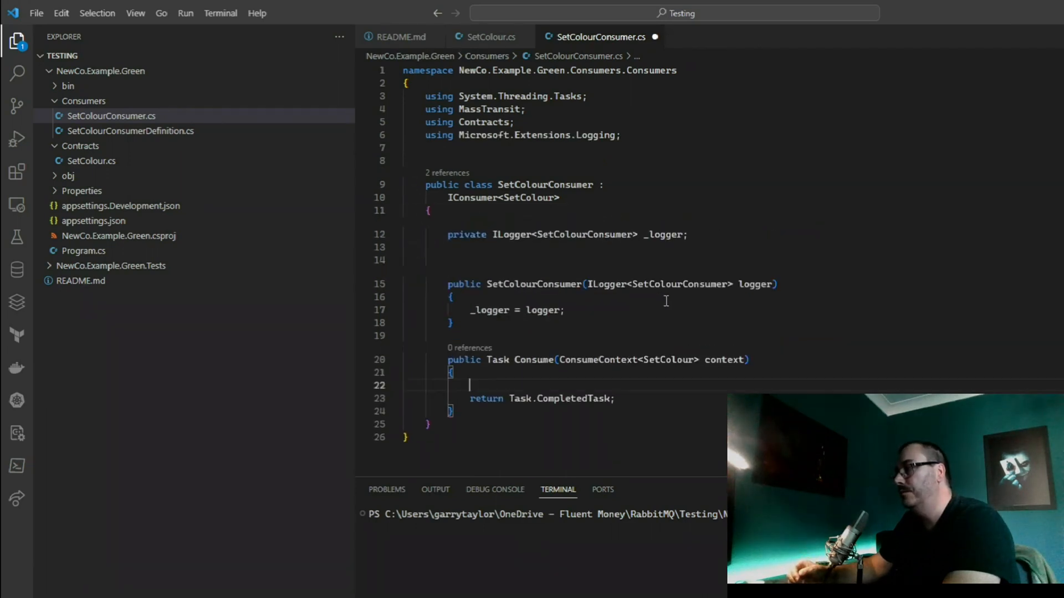
type("_logger.LogInformation($\"SetColourConsumer: {context.Message.Colour}\");")
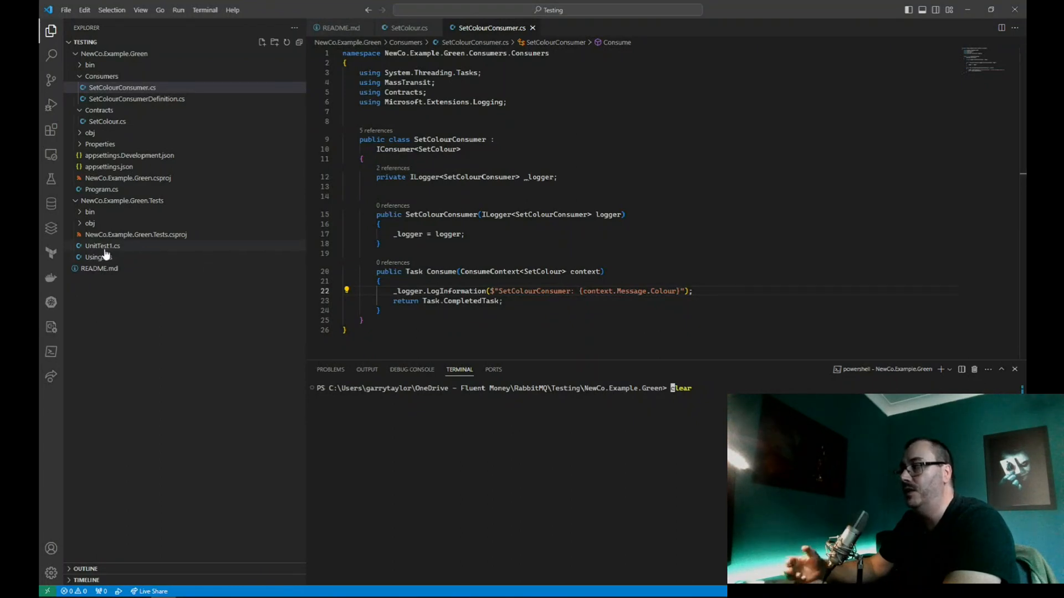
In UnitTest1, register SetColourConsumer with the test harness and build the service provider
left_click(102, 246)
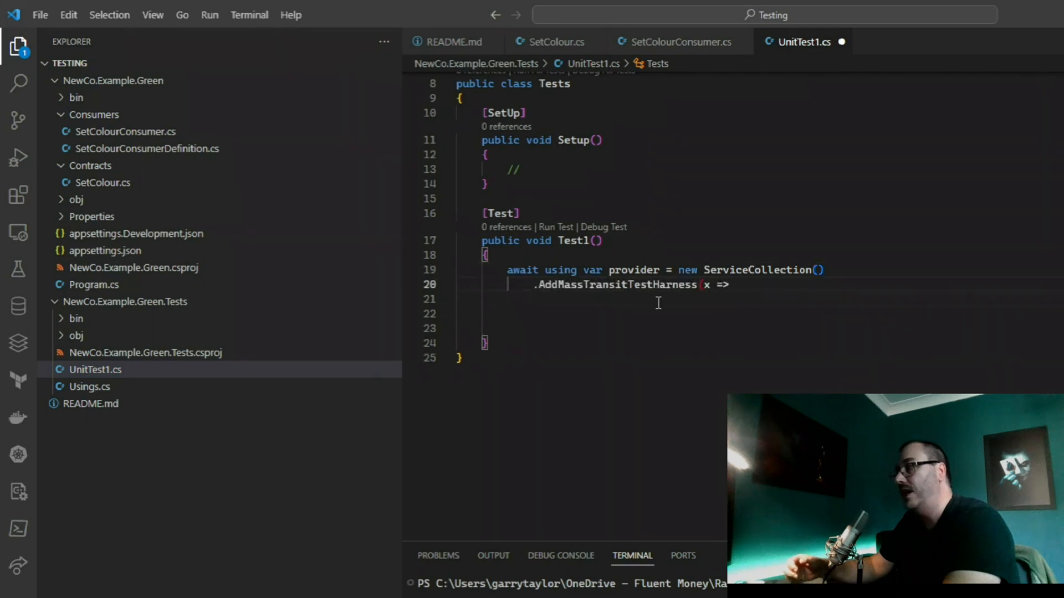
type("x.AddConsumer<SetColourConsumer>();")
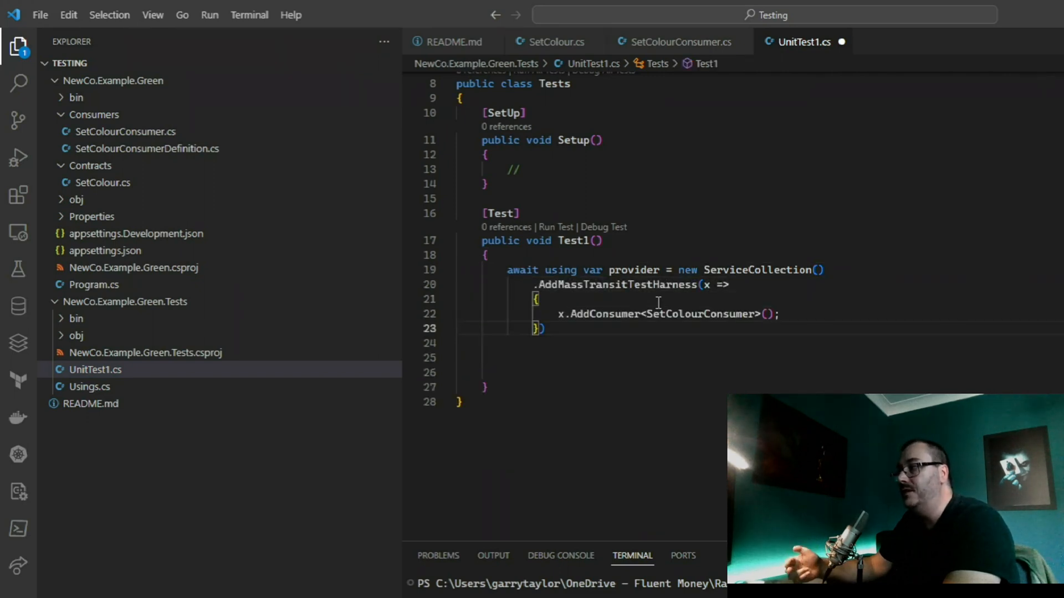
type(".BuildServiceProvider(true);")
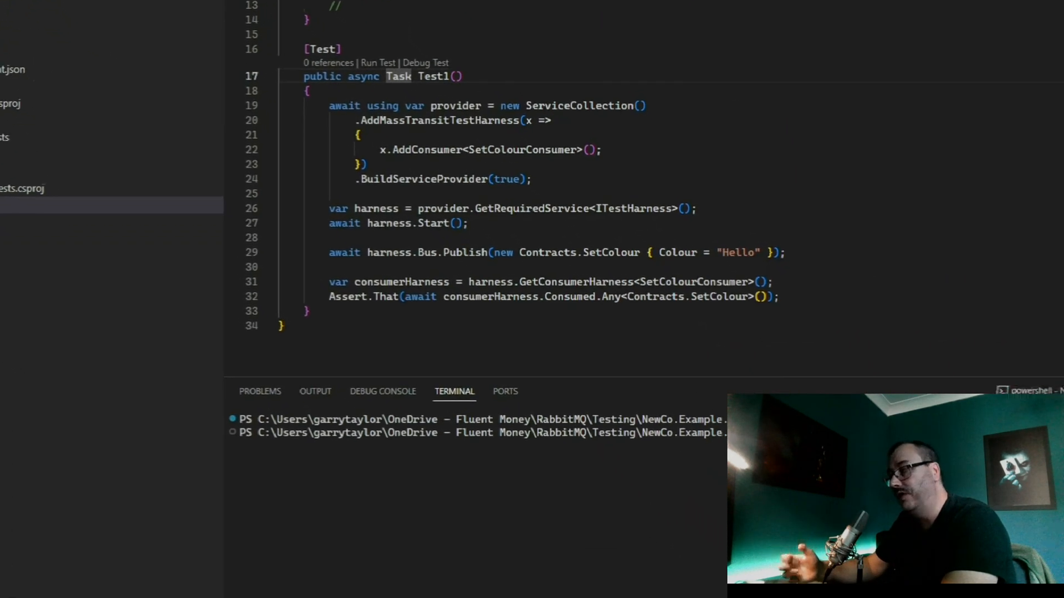
Build the NewCo.Example.Green.Tests project and run its tests so Test1 passes
type("dotnet buil")
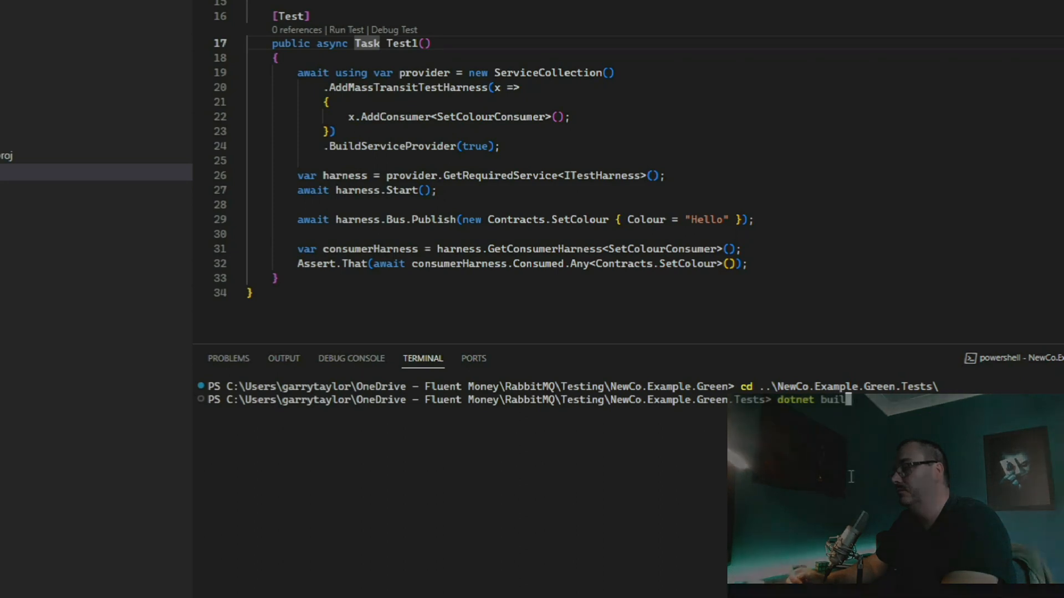
key("Enter")
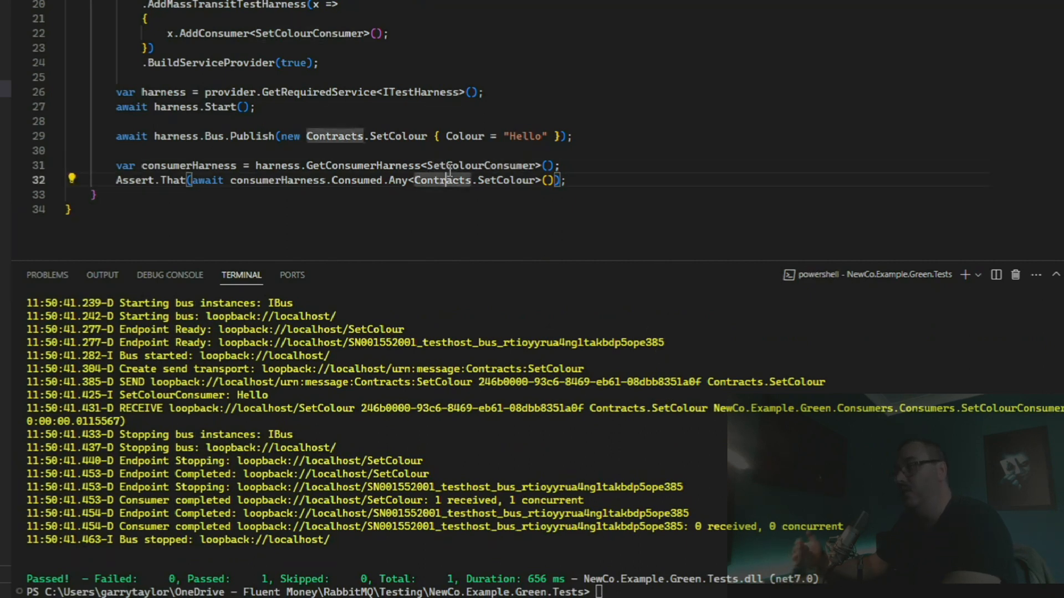
double_click(131, 180)
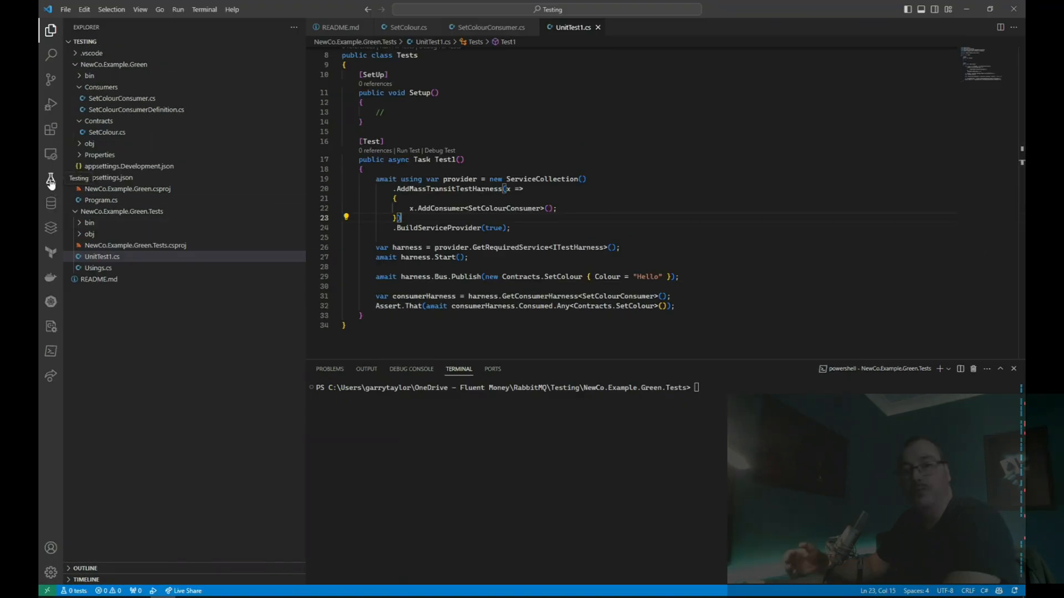
Set dotnet-test-explorer.testProjectPath so the Testing pane discovers Test1 as passed
left_click(51, 178)
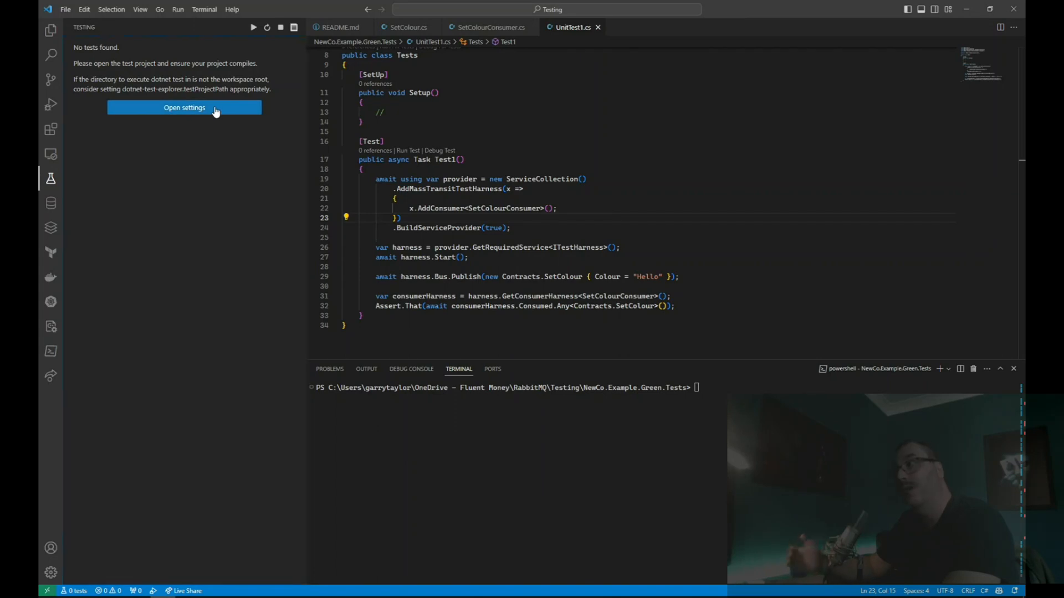
left_click(184, 107)
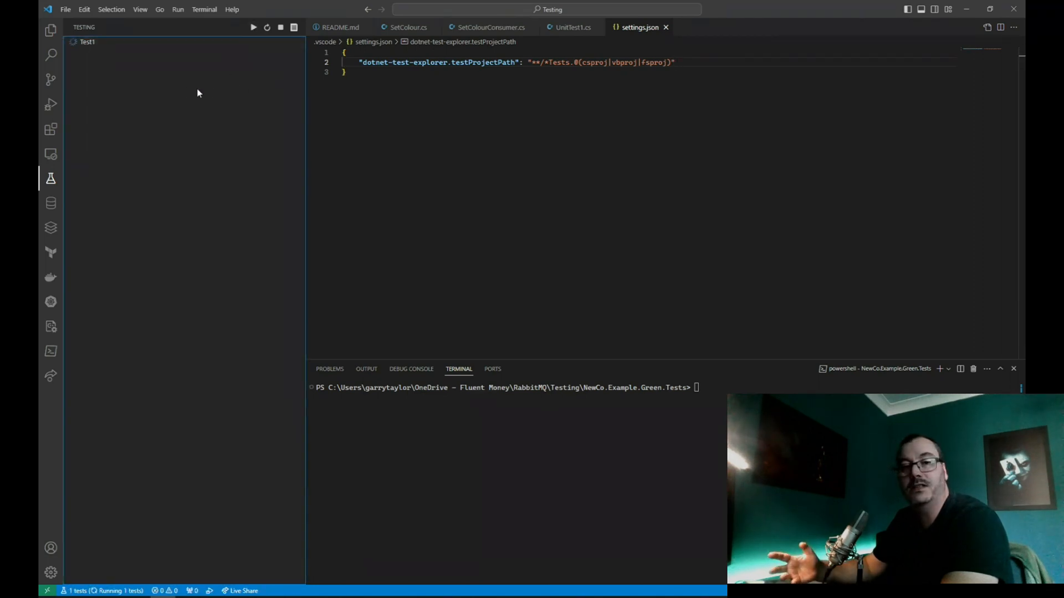
mouse_move(185, 91)
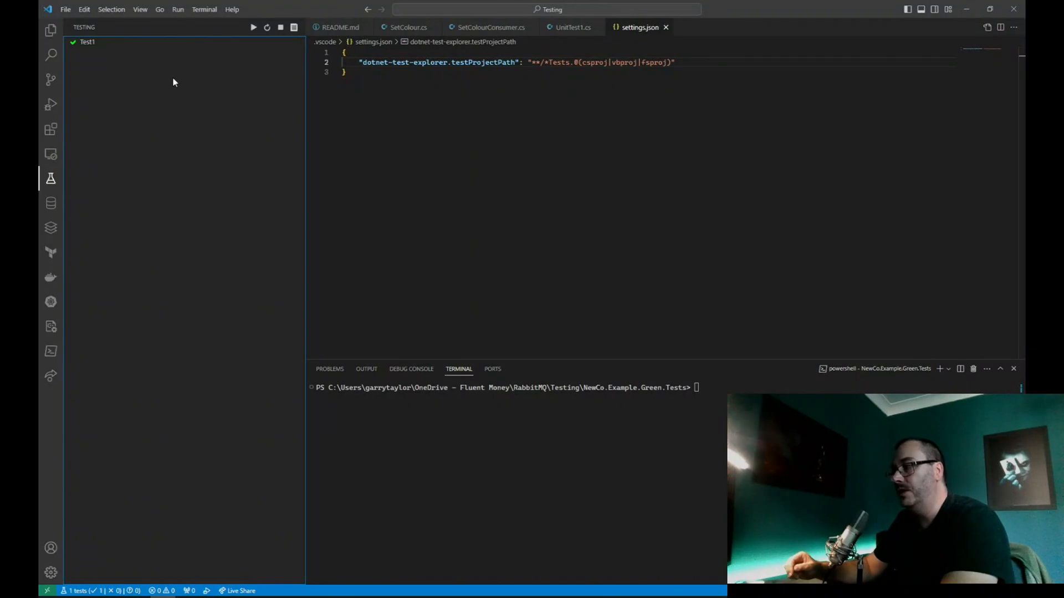
left_click(88, 42)
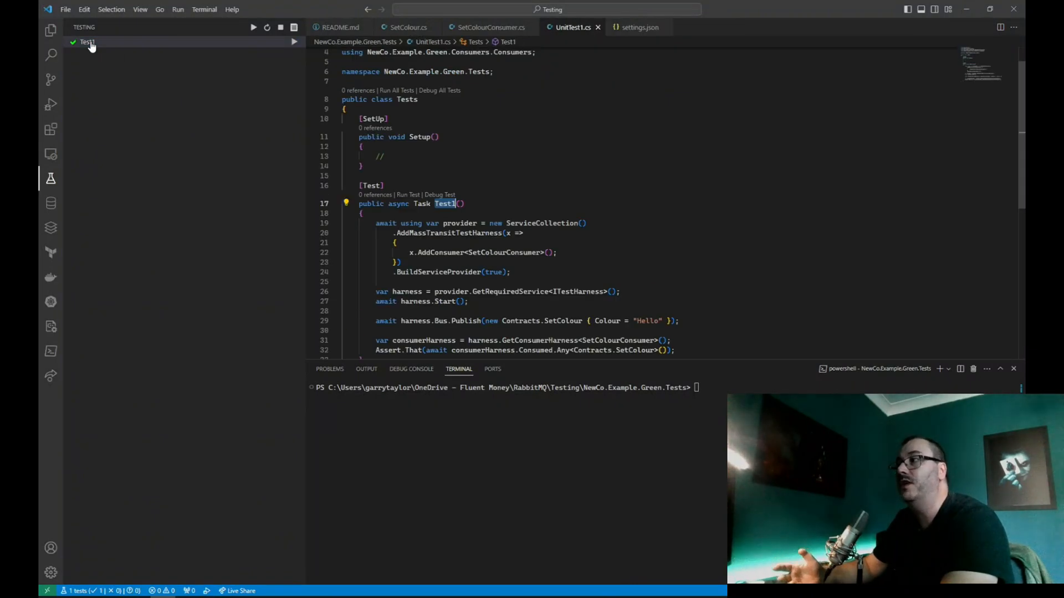
left_click(488, 27)
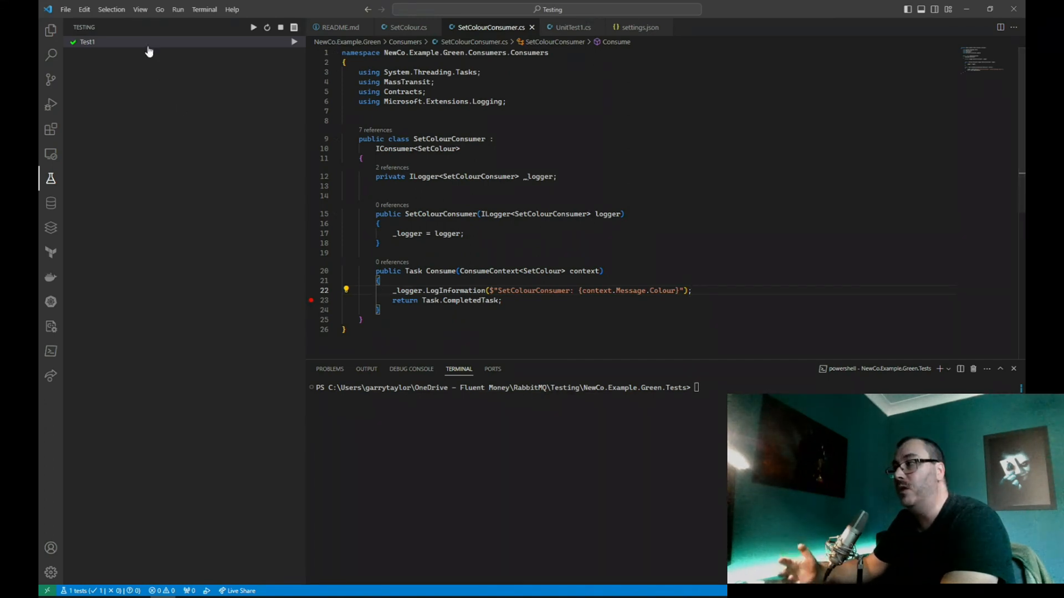
Debug Test1 from the test list until it breaks inside SetColourConsumer
right_click(85, 42)
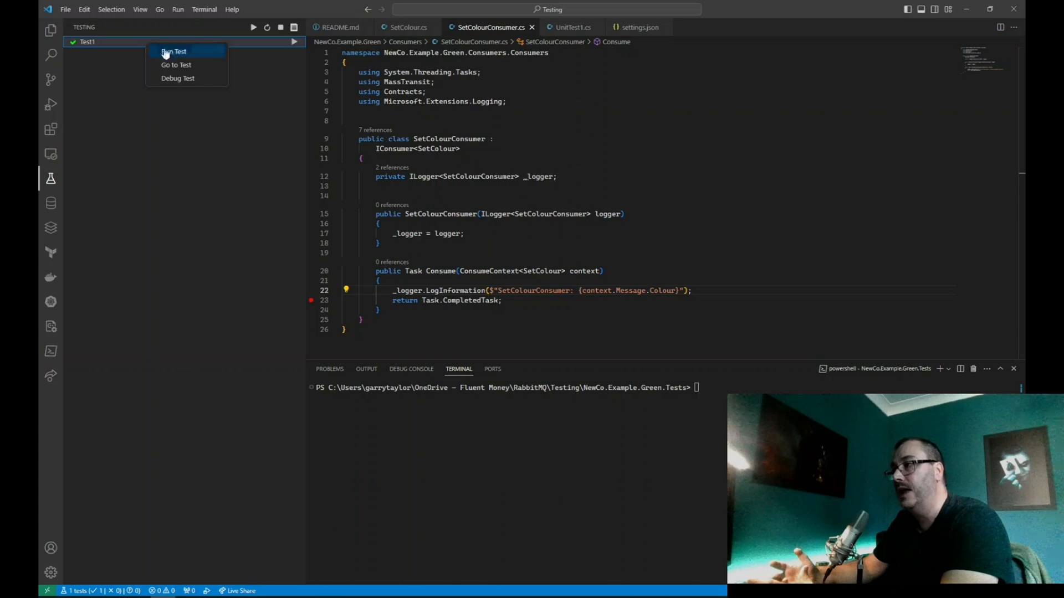
left_click(175, 51)
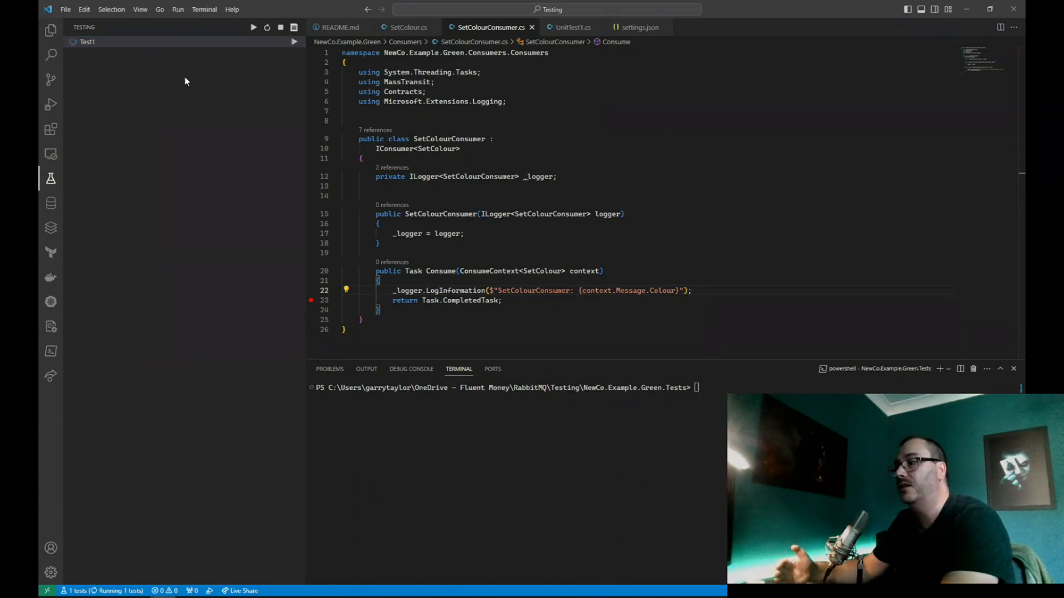
left_click(51, 104)
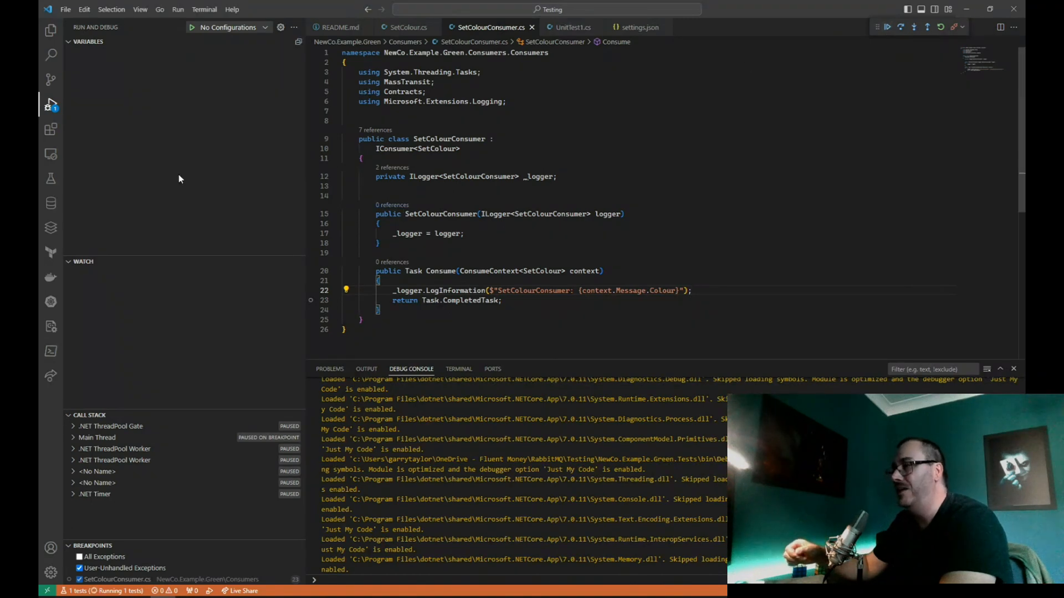
left_click(88, 42)
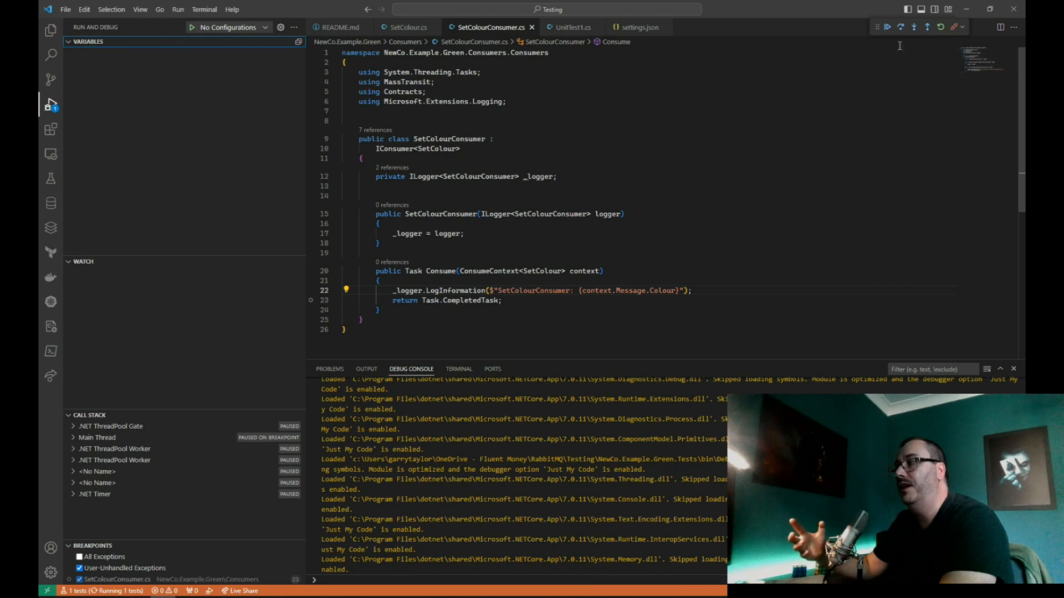
Resume to the consumer breakpoint again and inspect the received message with Colour Hello
left_click(888, 26)
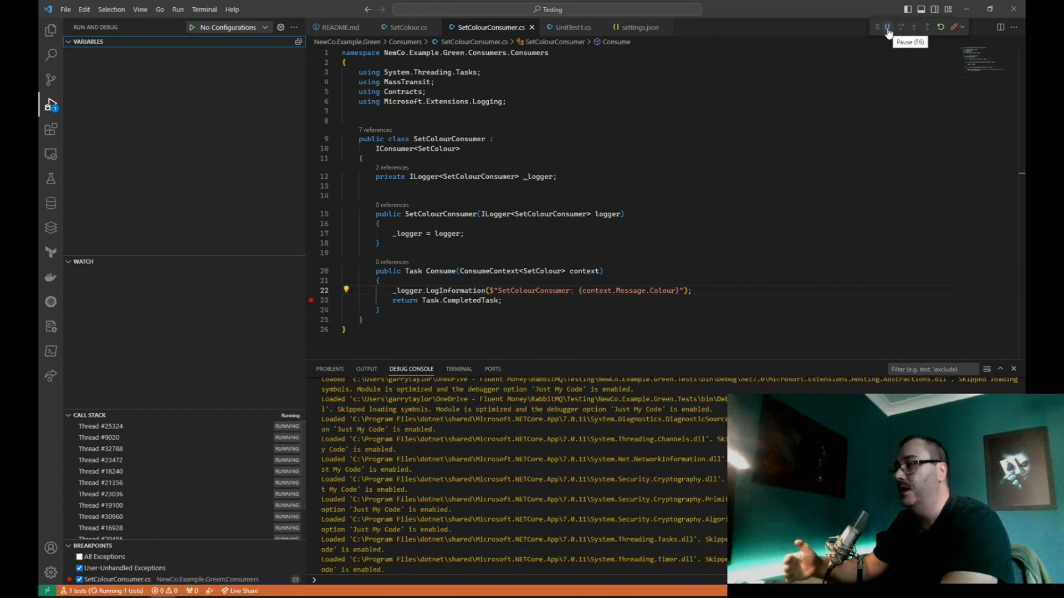
left_click(887, 26)
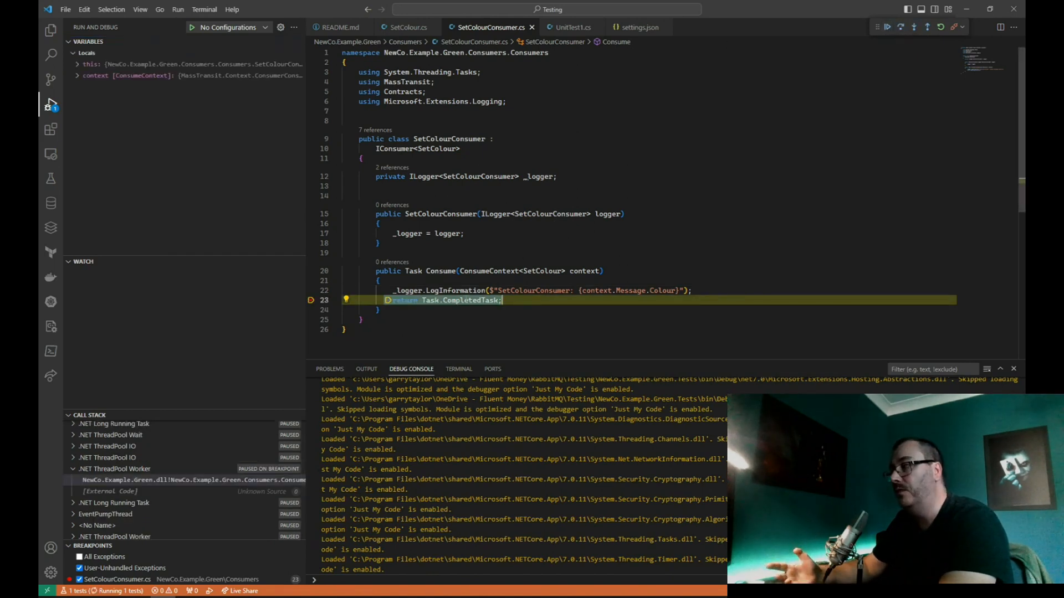
mouse_move(465, 301)
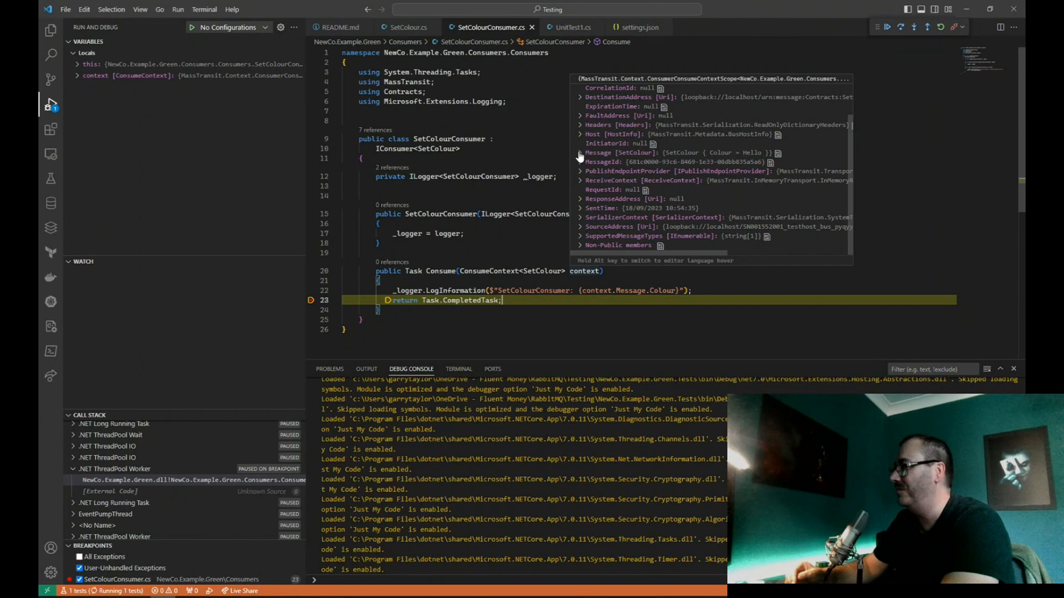
left_click(581, 152)
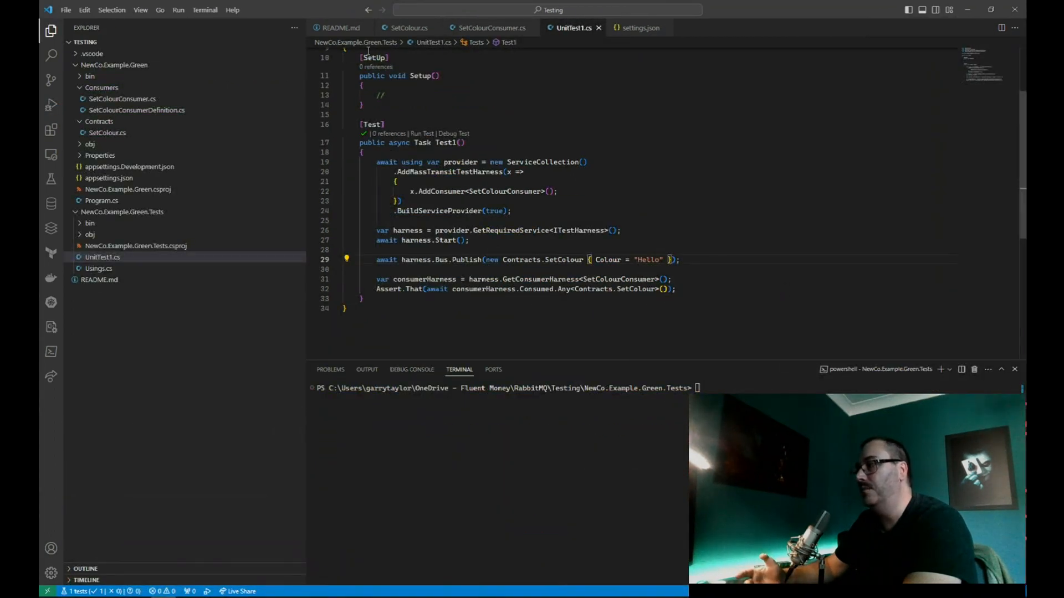
Generate ColourCheckerConsumer and have its Consume respond with CorrelationId and Colour Green
left_click(341, 28)
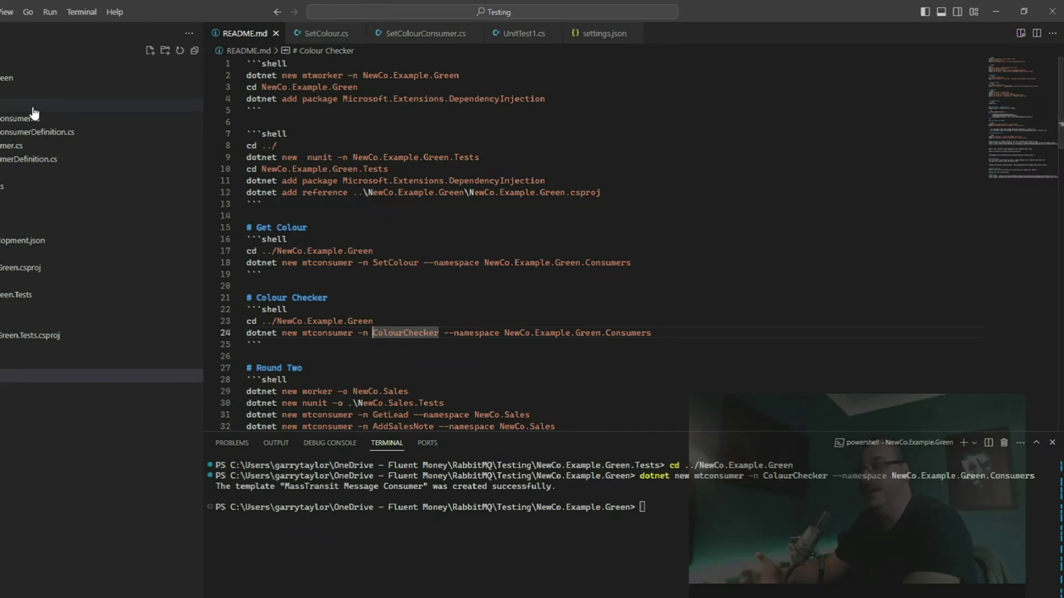
left_click(16, 117)
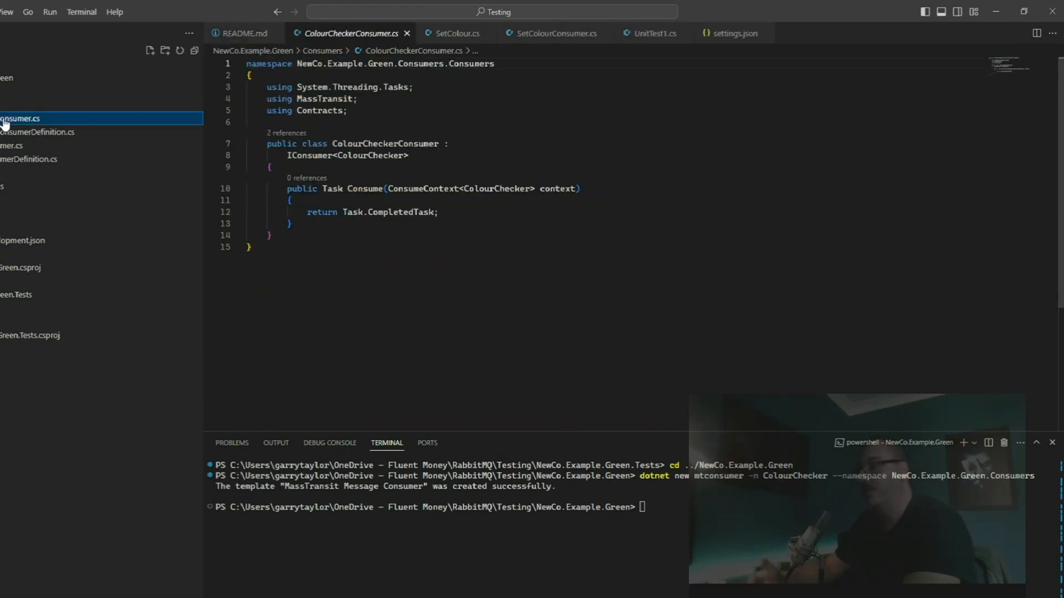
type("//")
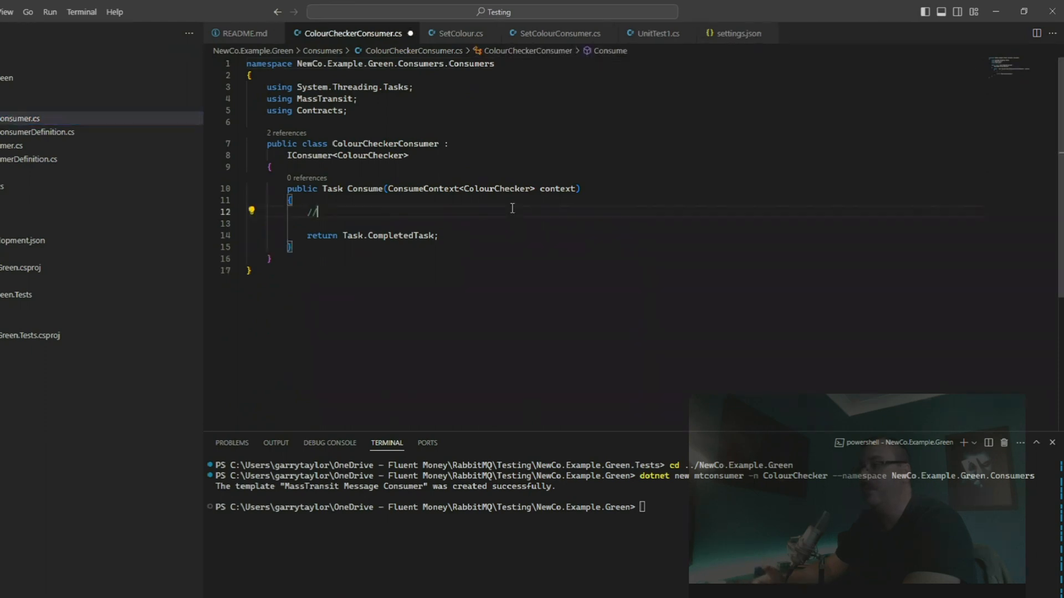
key("Backspace")
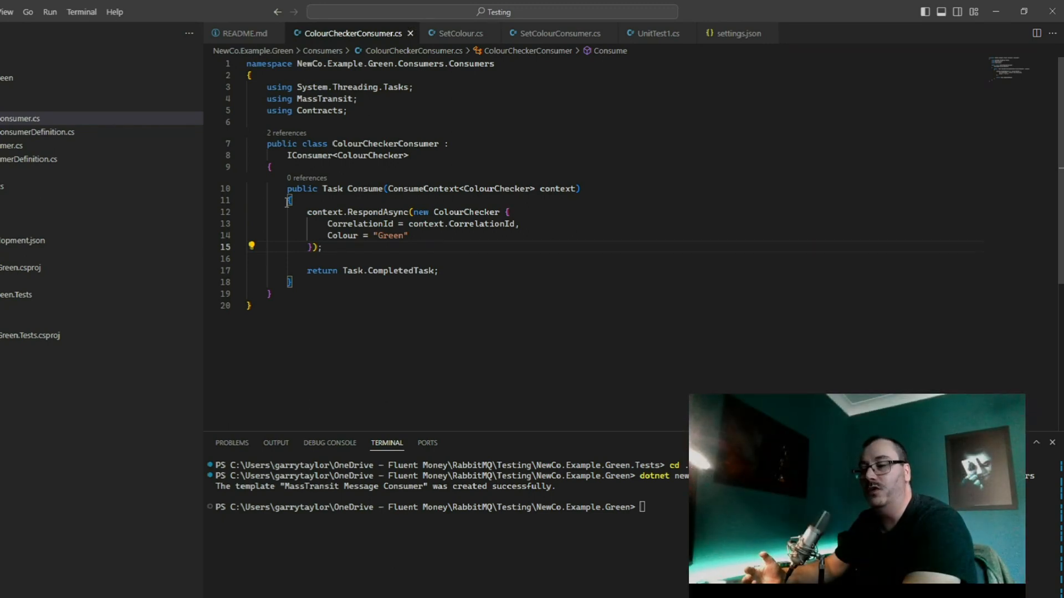
double_click(341, 235)
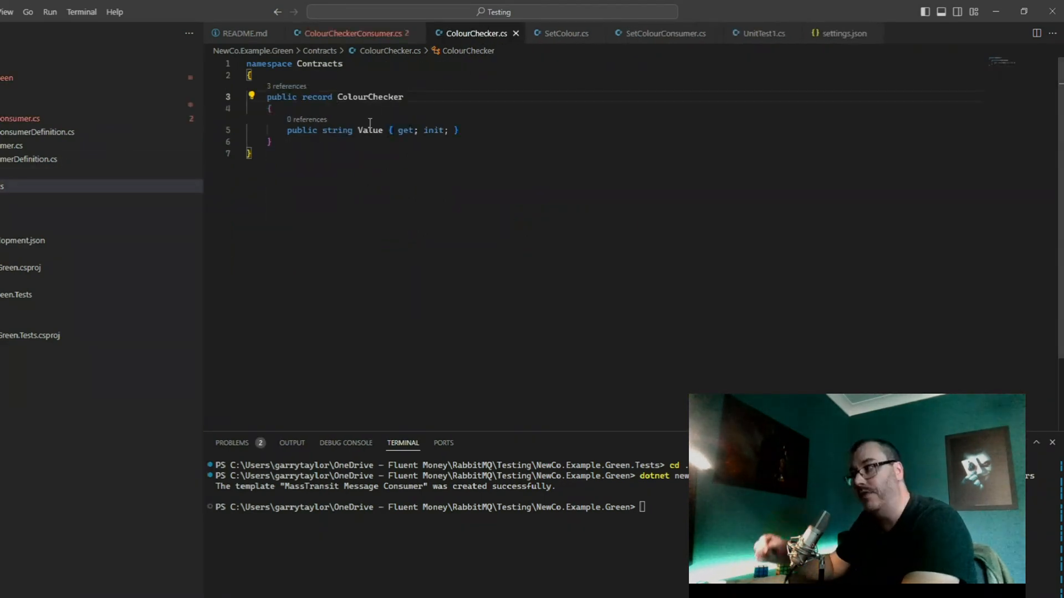
type("Colour")
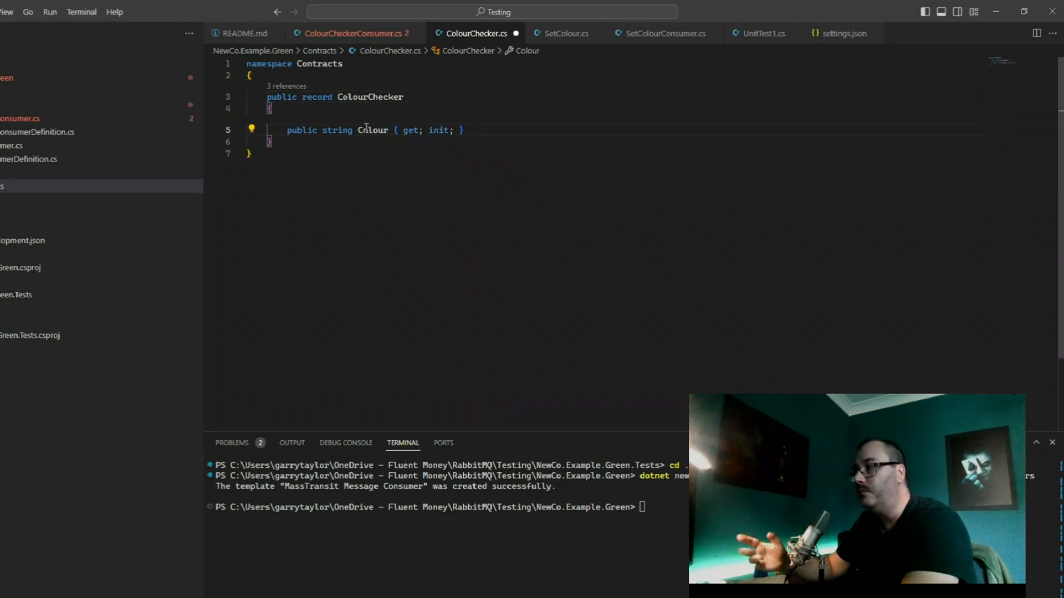
left_click(352, 34)
type("IsValid =  context.Message.Colour == \"Green\"")
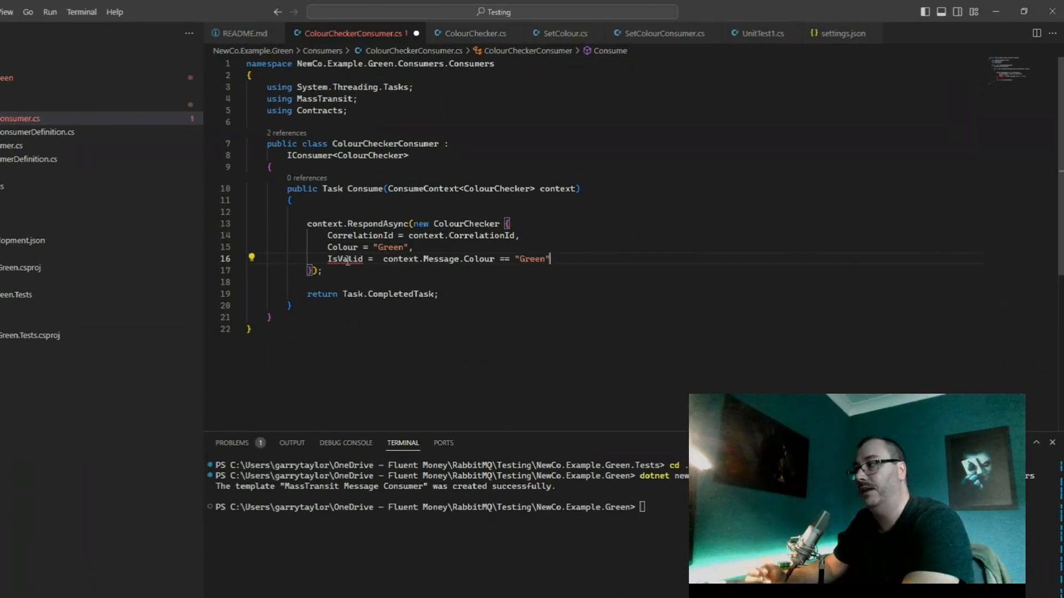
Add the IsValid property to the ColourChecker contract and the consumer's response
double_click(344, 259)
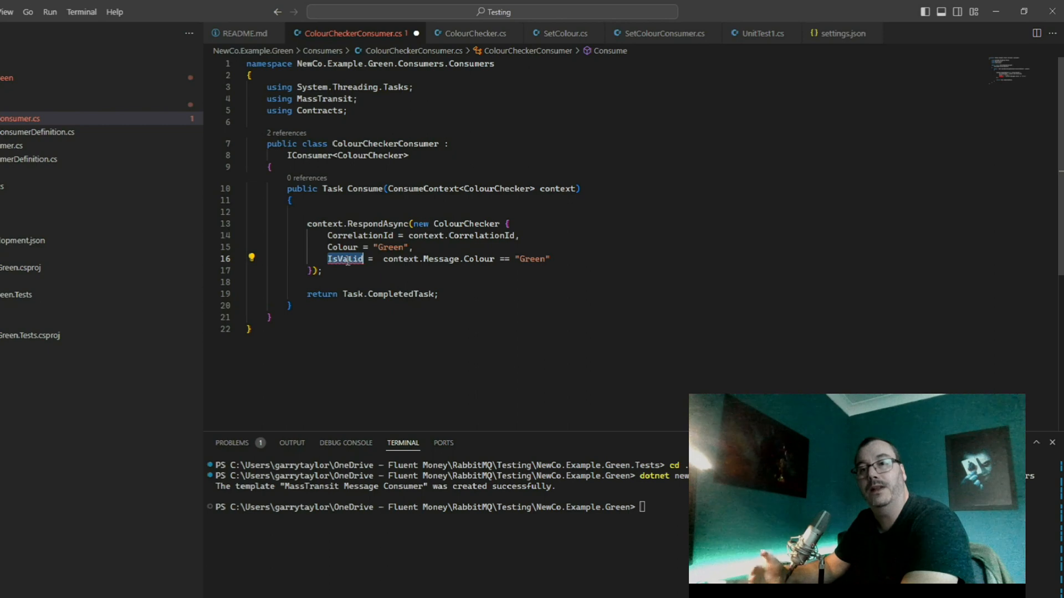
mouse_move(466, 223)
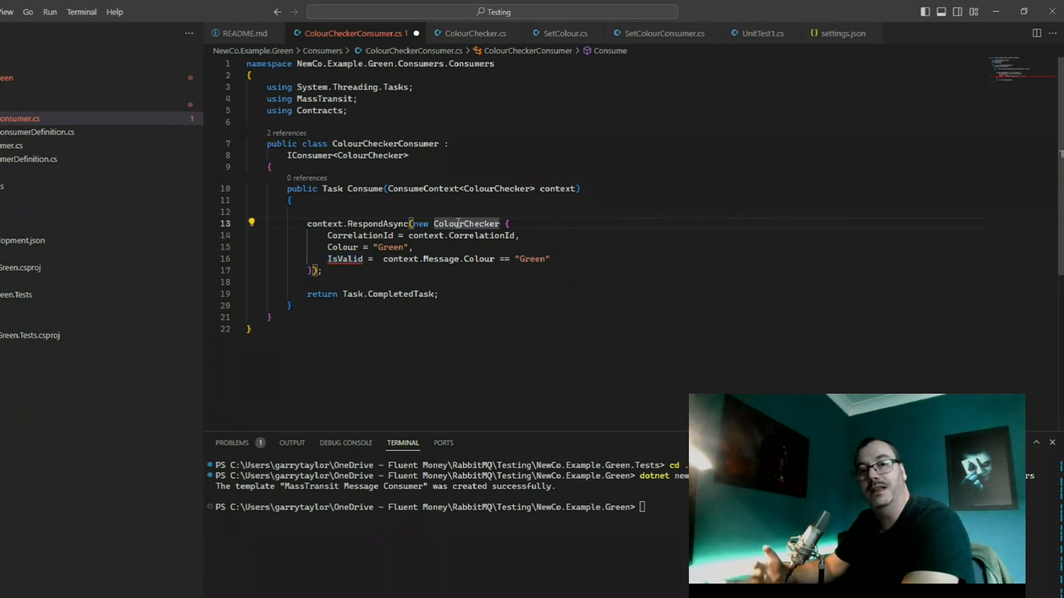
left_click(473, 33)
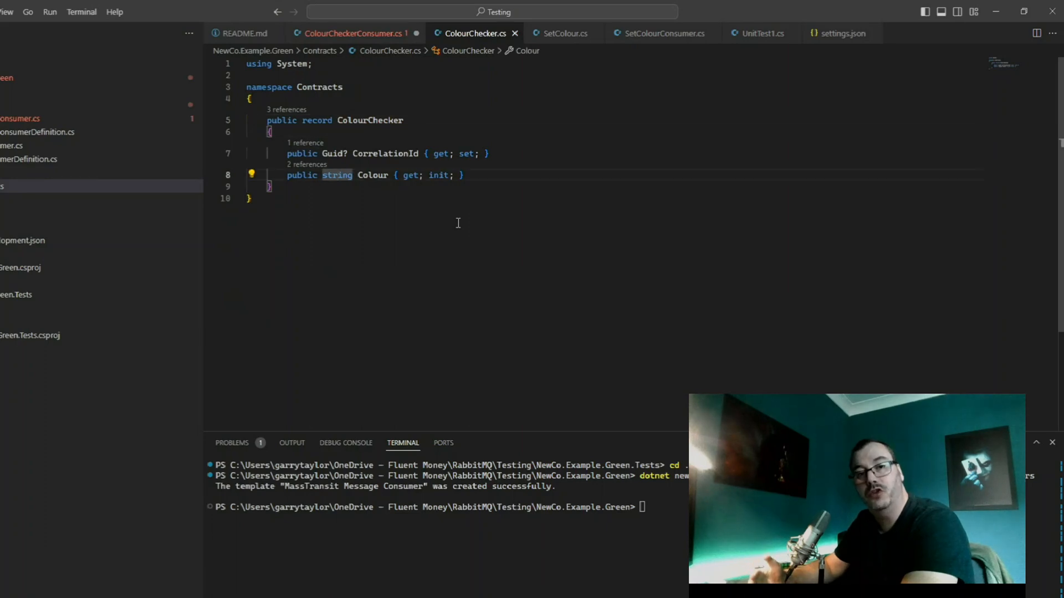
key("Enter")
type("public bool? IsValid { get; set; }")
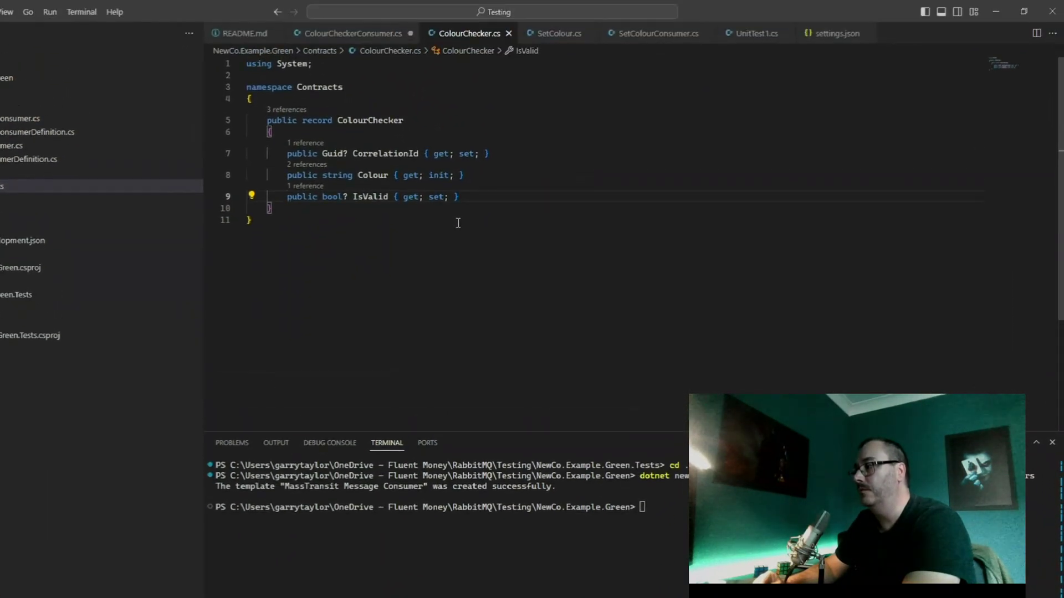
left_click(351, 34)
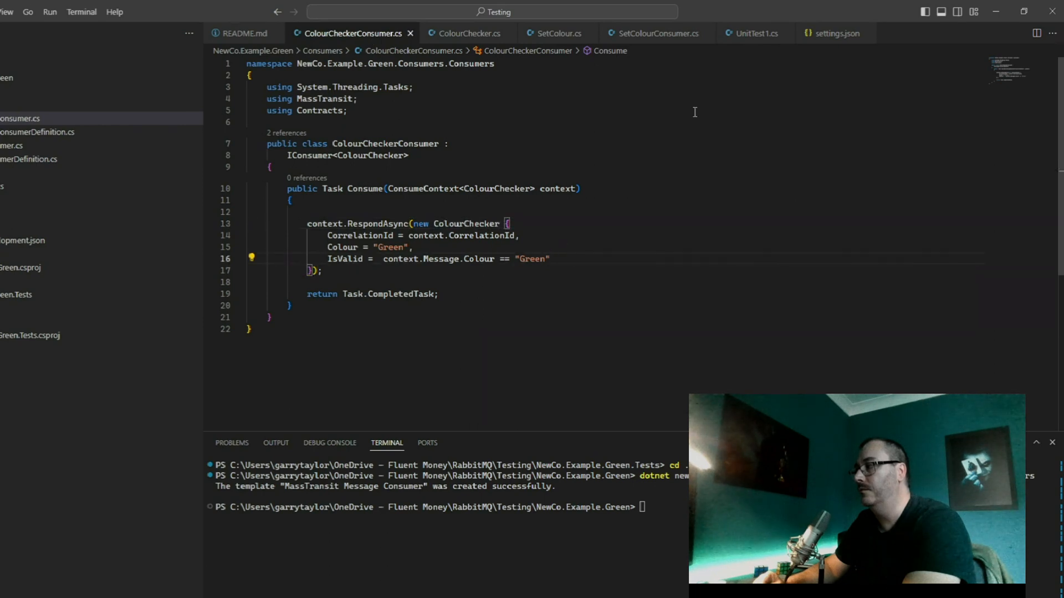
left_click(755, 33)
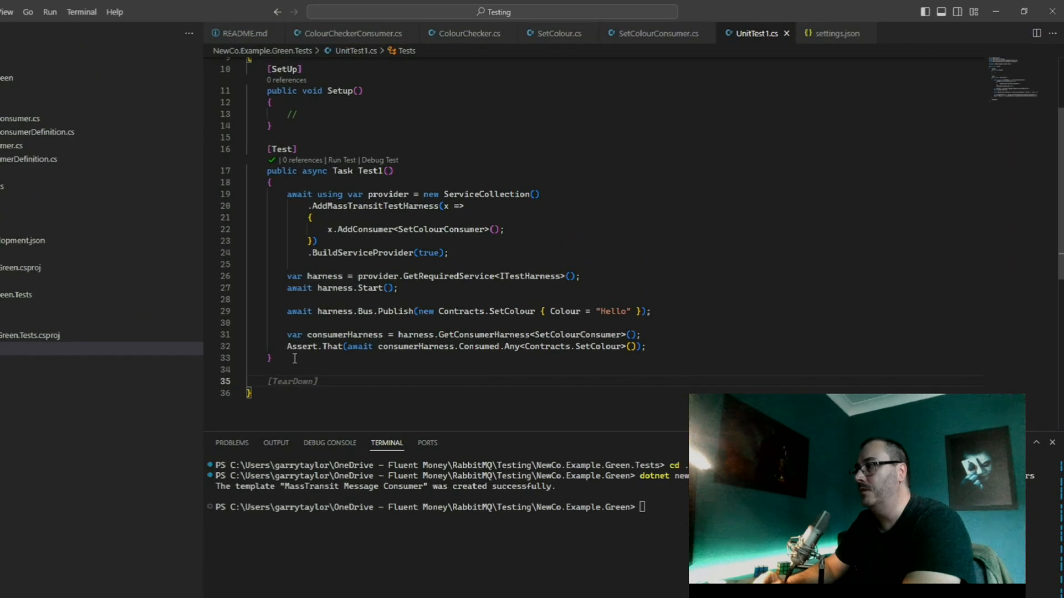
Write Test2 requesting a ColourChecker response for Green, asserting Colour and IsValid, and run all tests
left_click(51, 175)
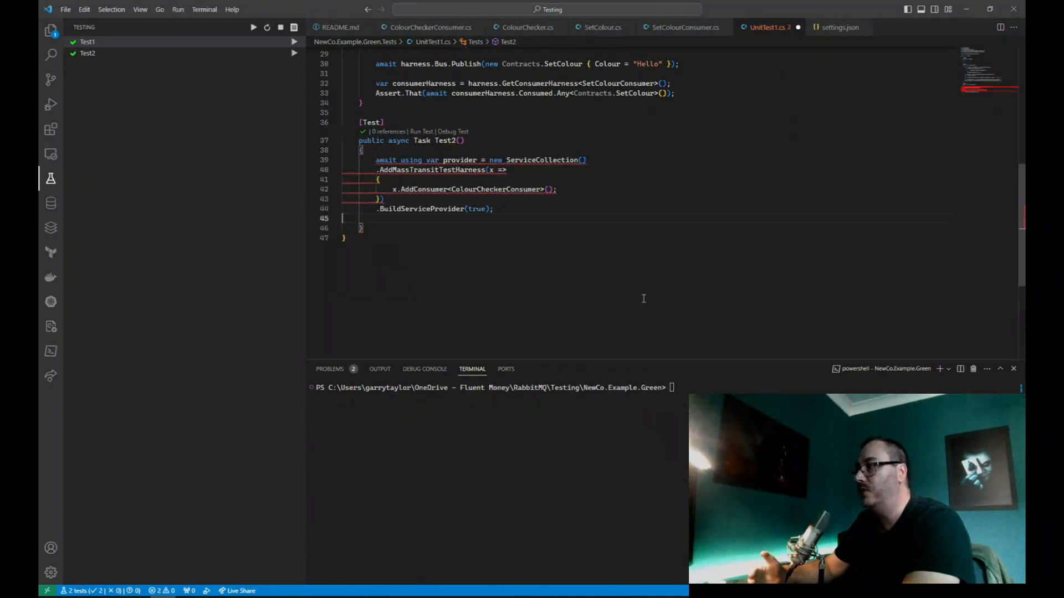
type("var harness = provider.GetRequiredService<ITestHarness>();")
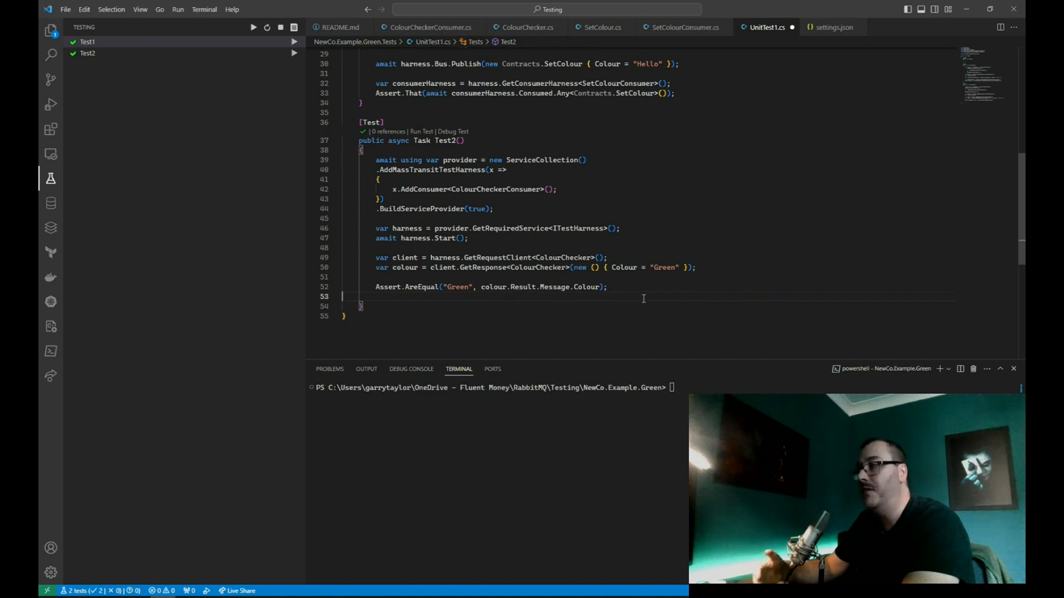
type("Assert.IsTrue(colour.Result.Message.IsValid);")
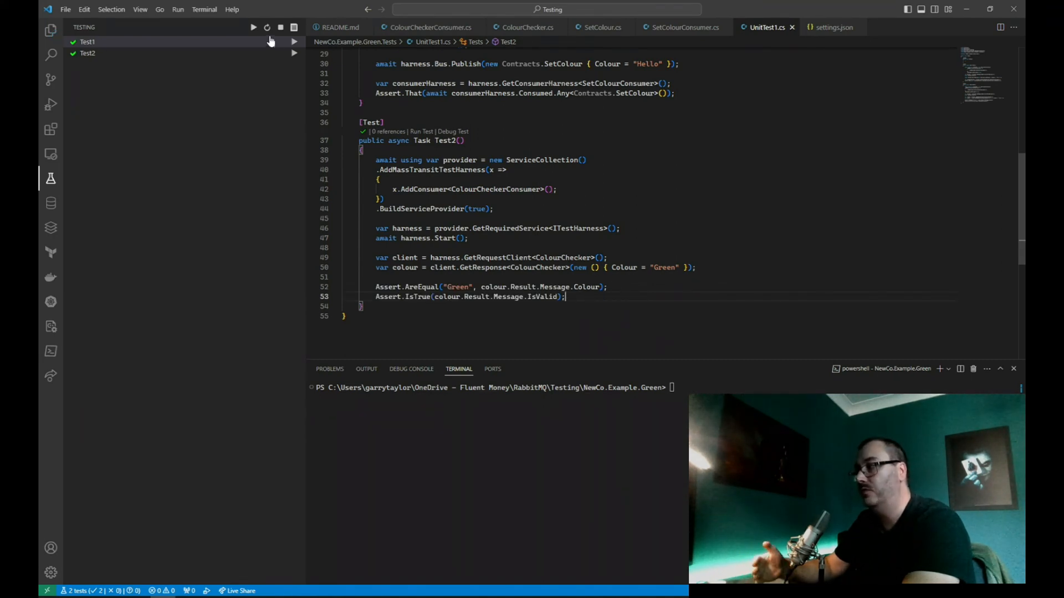
left_click(253, 27)
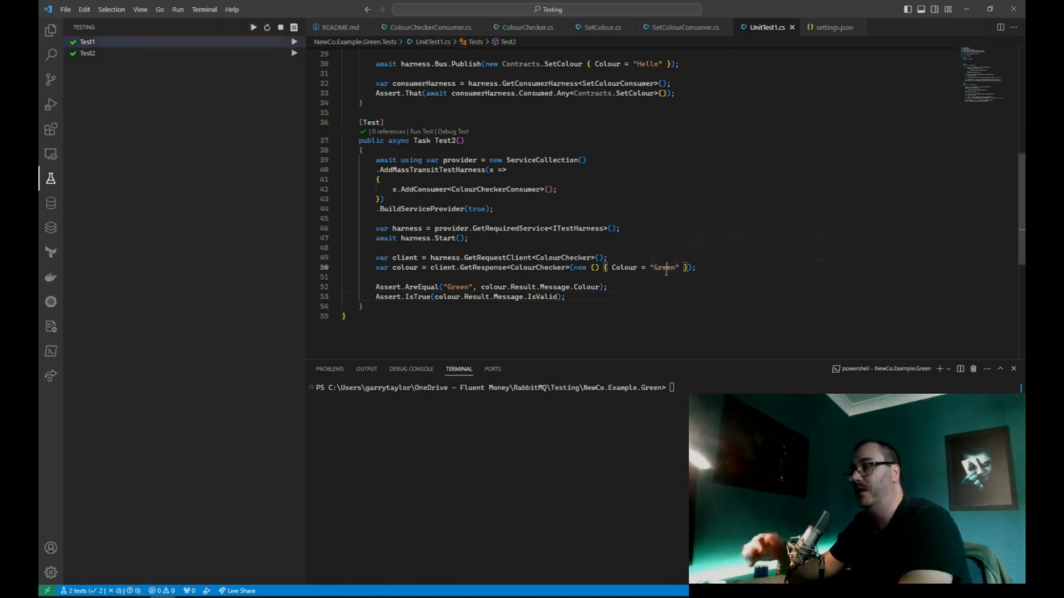
Rerun the tests with Blue as the requested colour
type("Blue")
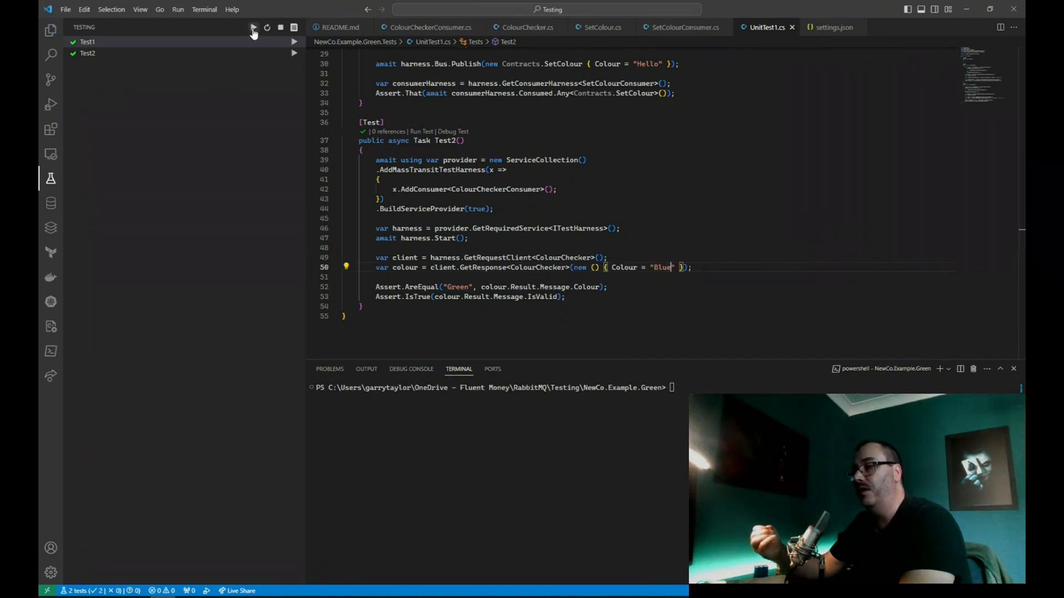
left_click(253, 27)
type("Green")
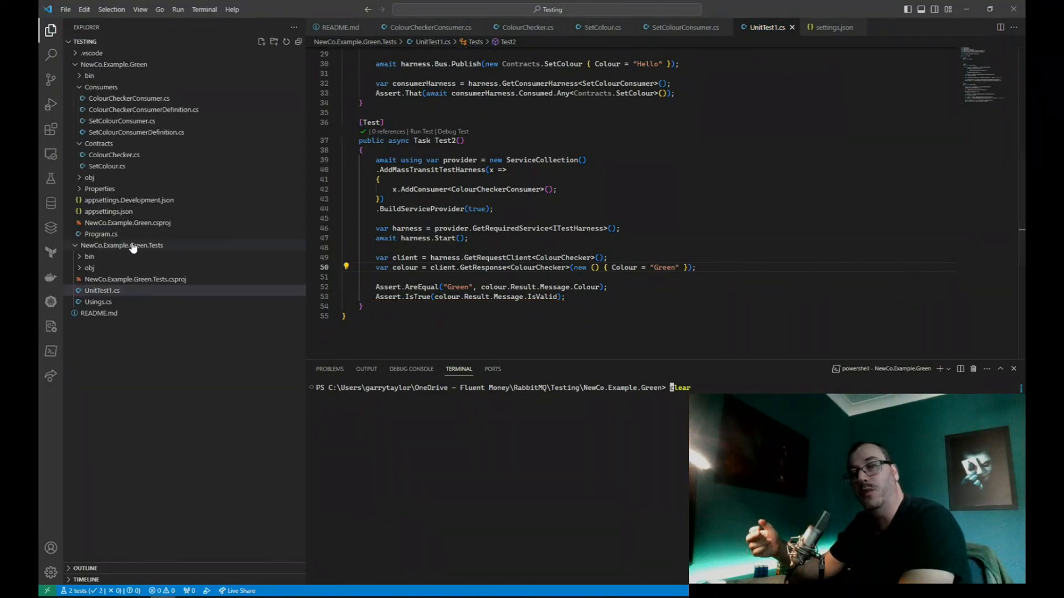
Create UnitTest2 with a Tests2 fixture that registers SetColourConsumer into a _provider service provider
right_click(122, 245)
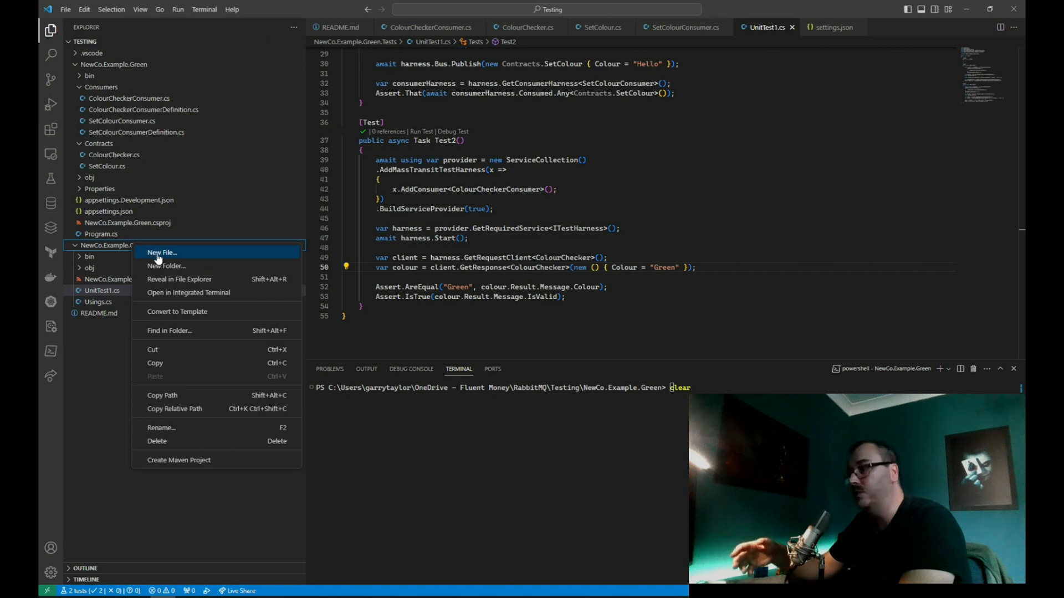
left_click(160, 252)
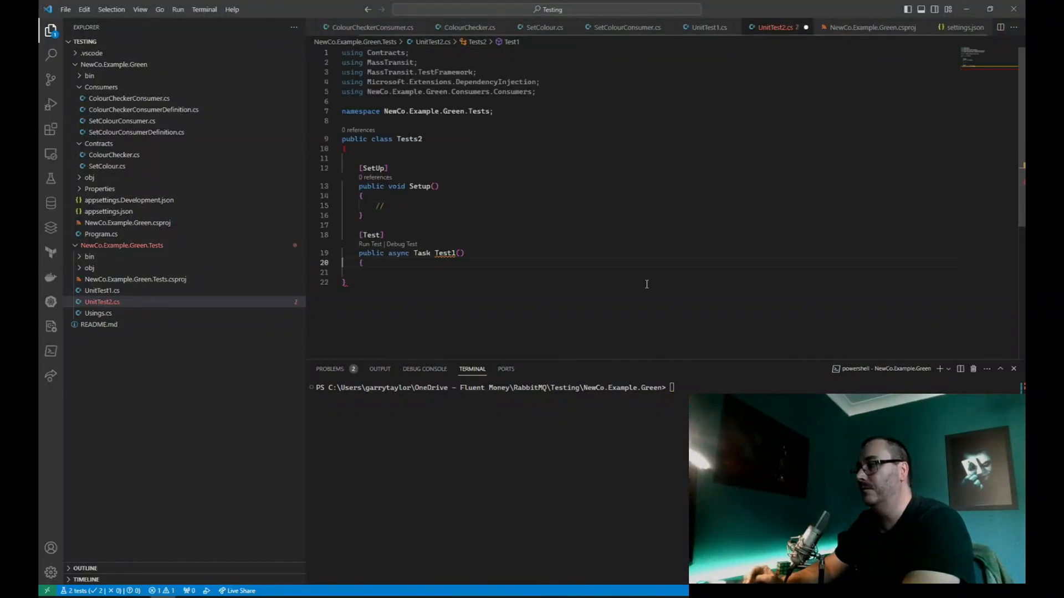
type("var services = new ServiceCollection();")
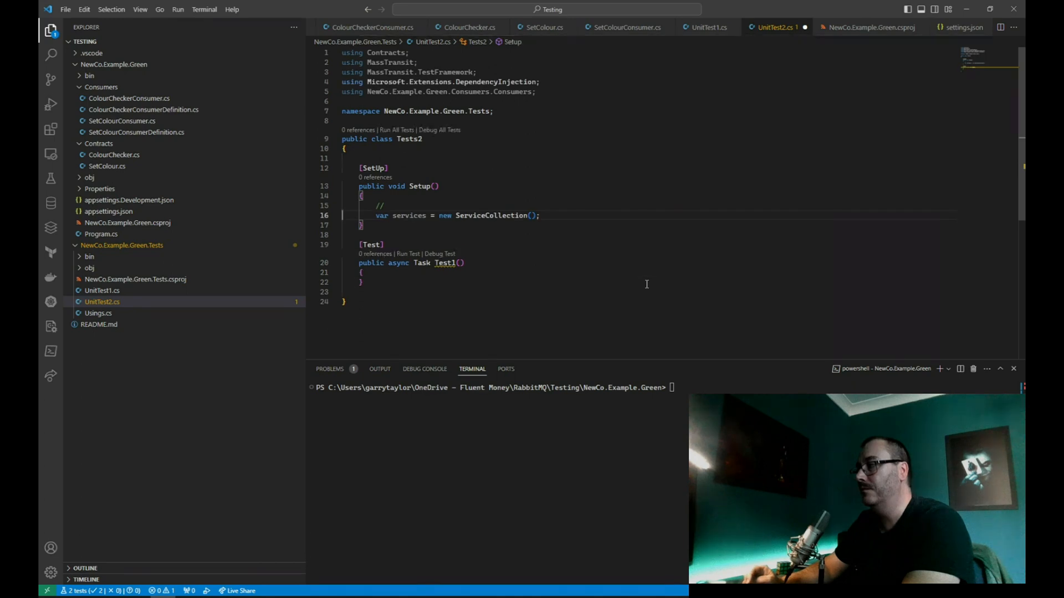
type("services.AddScoped<SetColourConsumer>();")
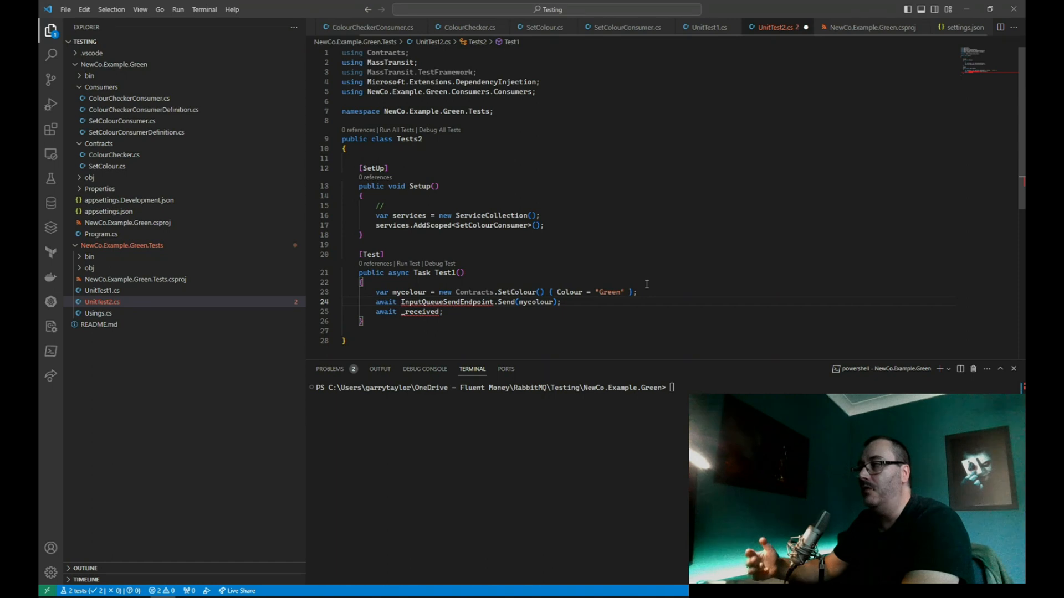
type("_provider = services.BuildServiceProvider();")
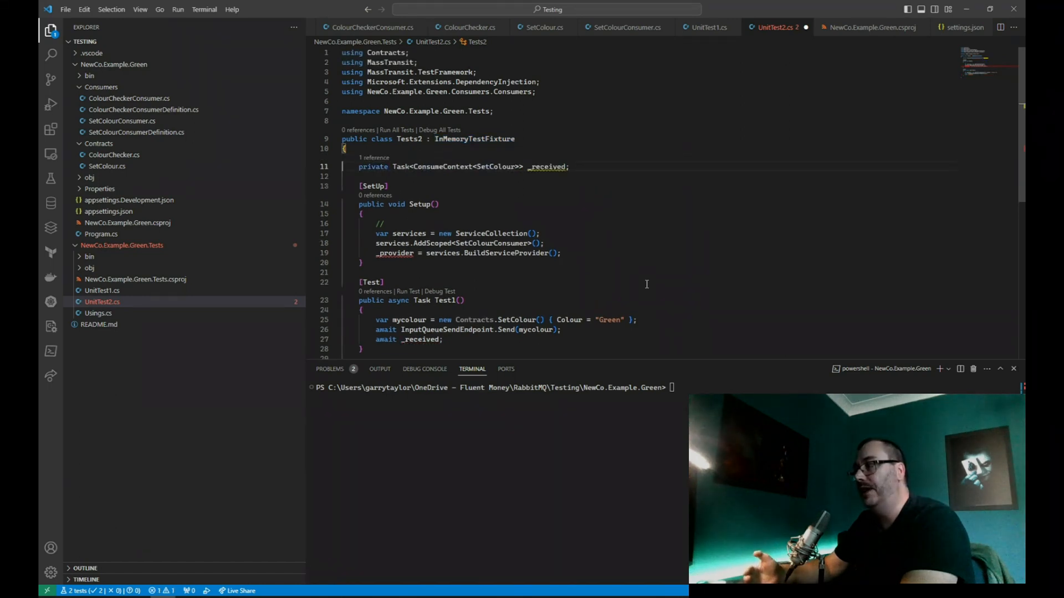
type("private ServiceProvider _provider;")
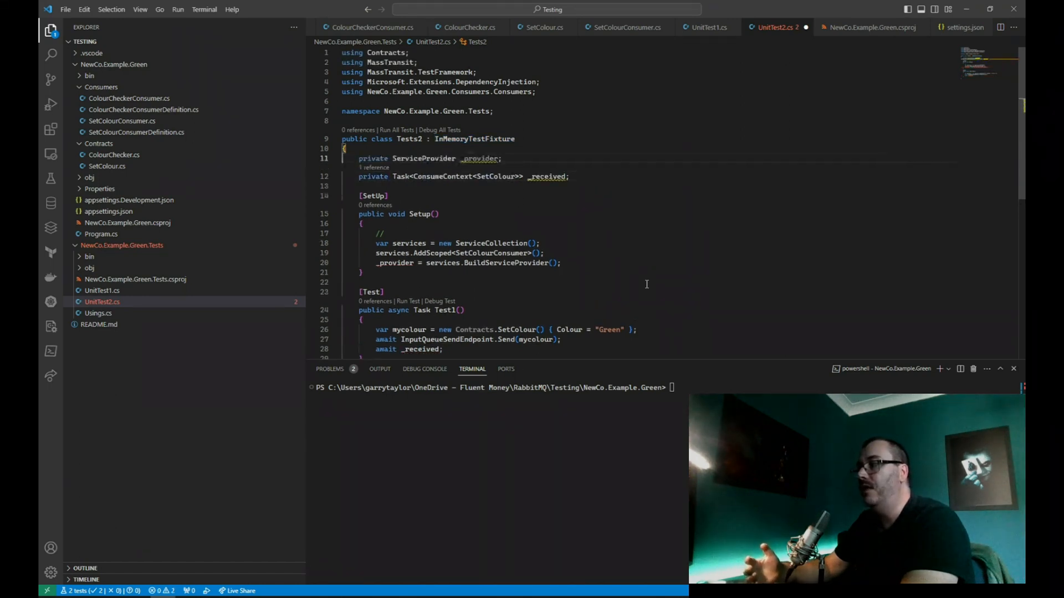
Override ConfigureInMemoryReceiveEndpoint to add the consumer and await a handled SetColour in _received
scroll("down", 3)
type("protected override void ConfigureInMemoryReceiveEndpoint(IInMemoryReceiveEndpointConfigurator configurator")
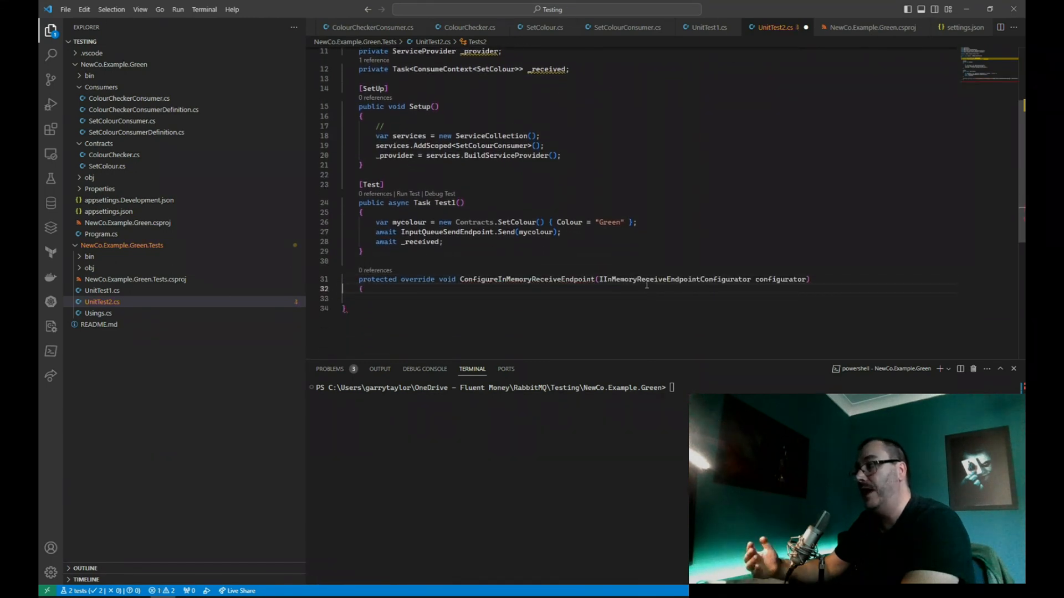
type("configurator.Consumer<SetColourConsumer>(_provider);")
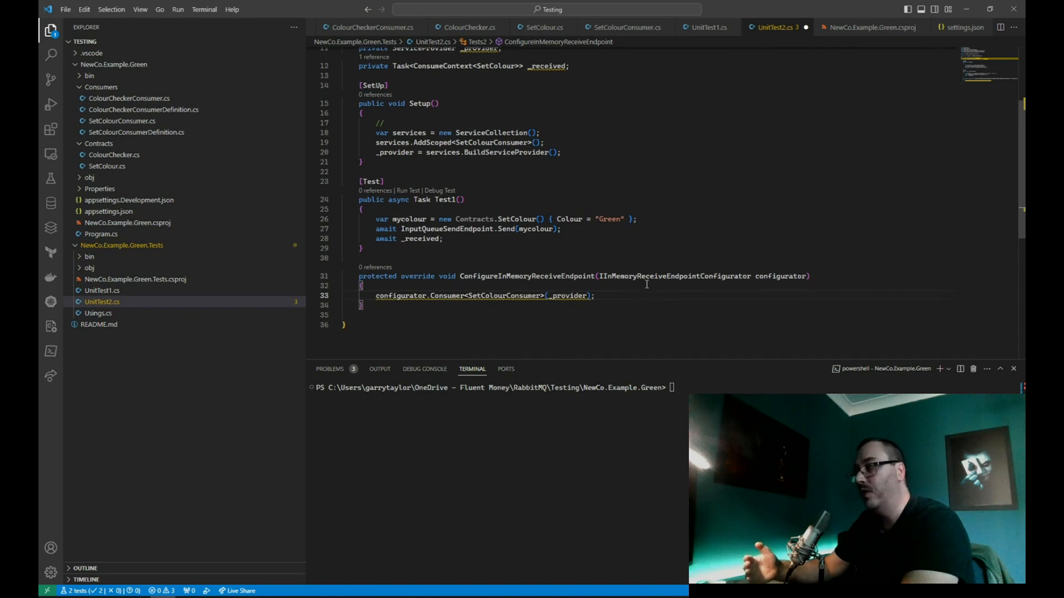
type("_received = Handled<Contracts.SetColour>(configurator);")
type("//")
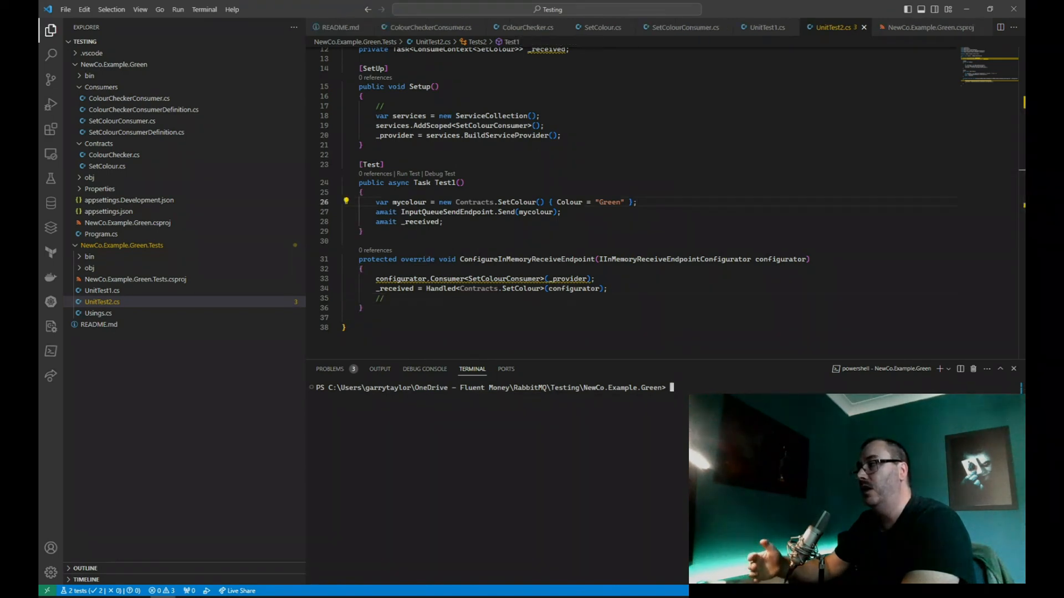
From the tests folder, add the MassTransit.TestFramework package to the project
type("cd ../")
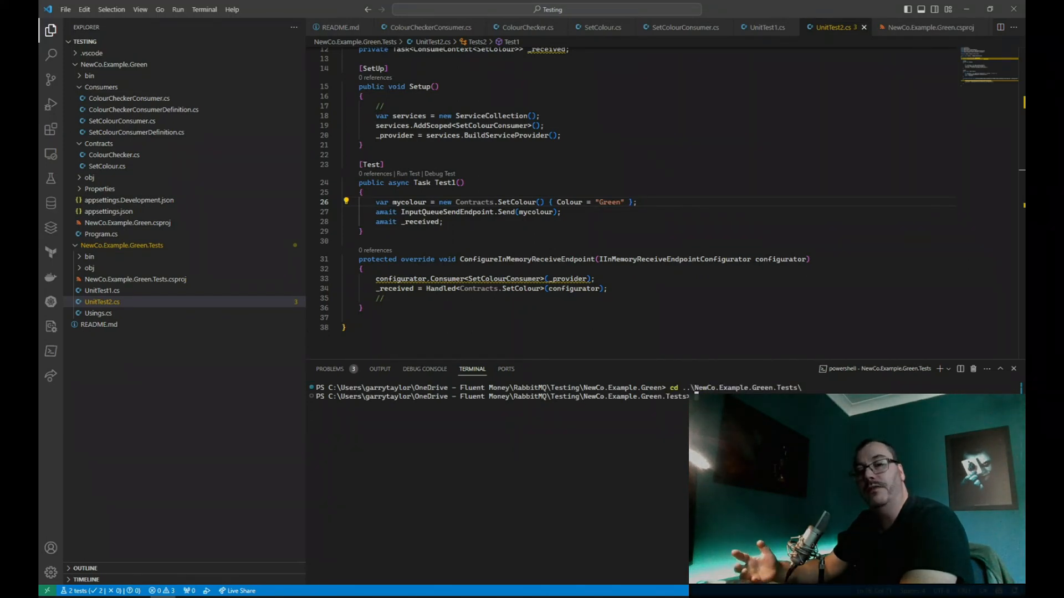
type("dotnet add package MassTransit.TestFramework")
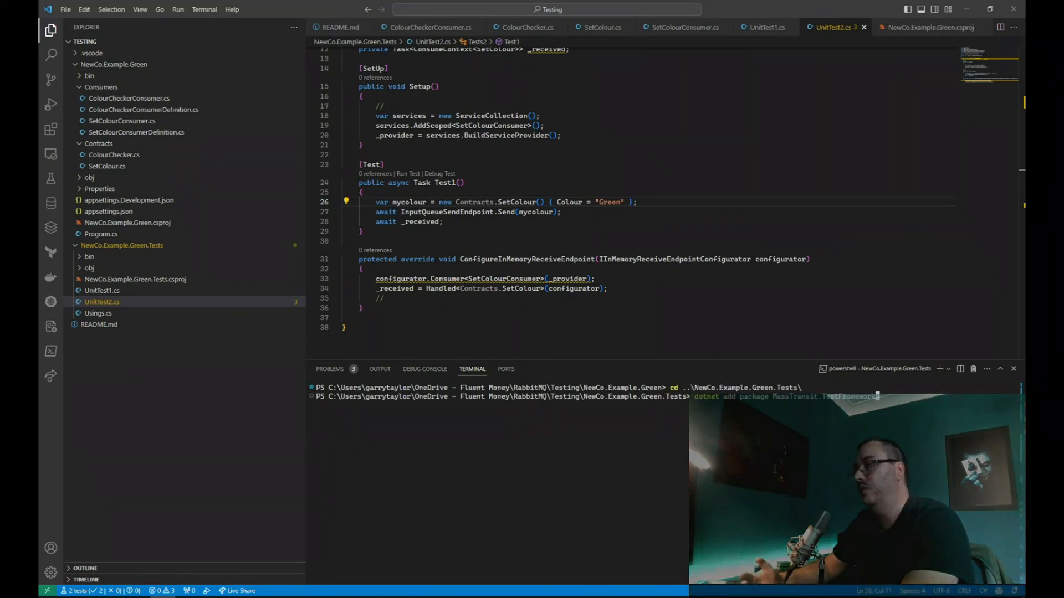
key("Enter")
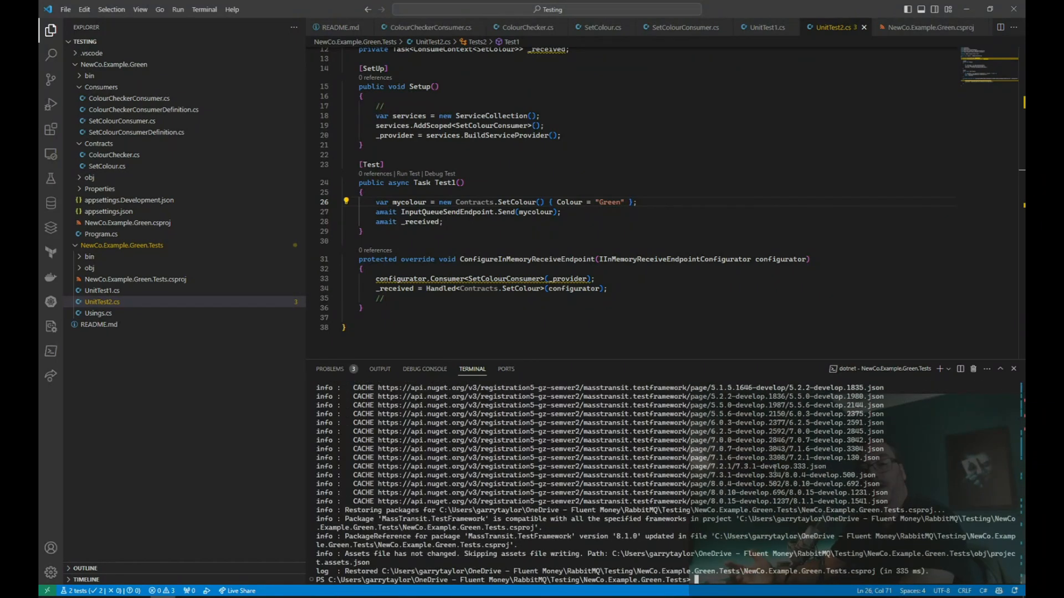
Build the tests project with dotnet build and run the suite with dotnet test
type("dotnet buil")
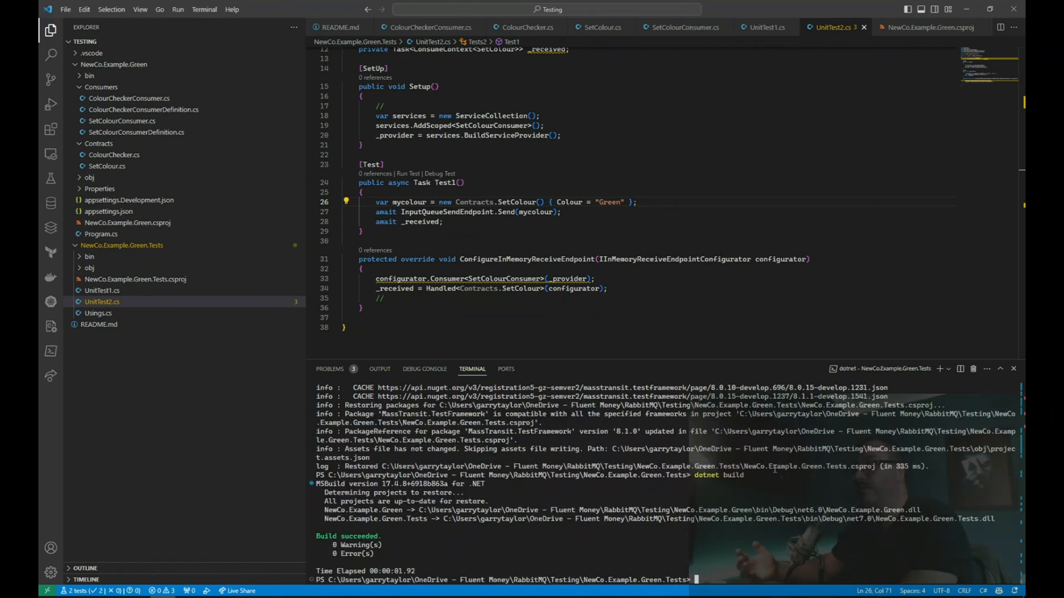
type("dotnet test")
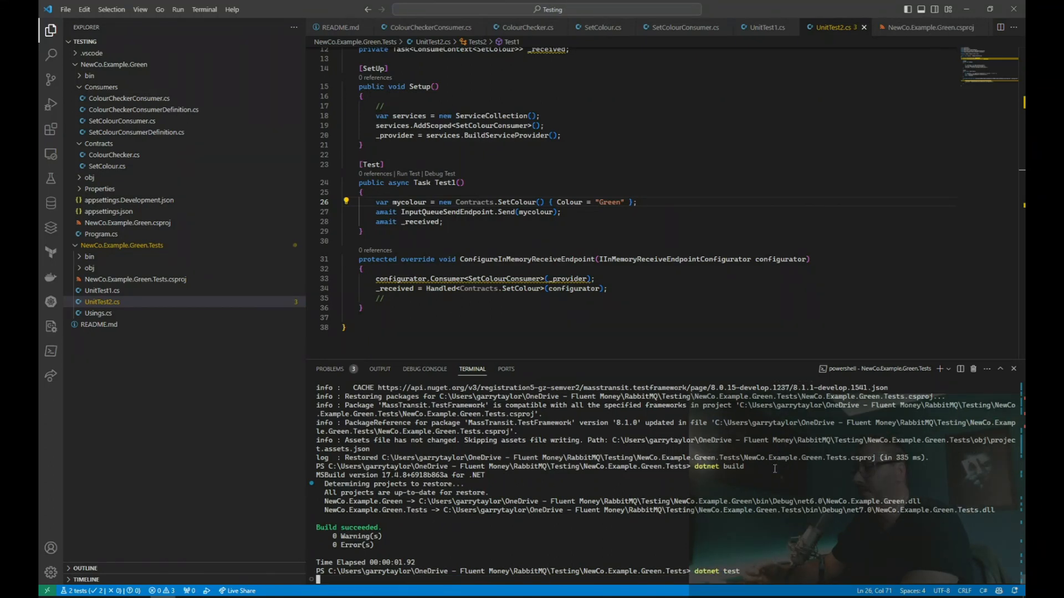
key("Enter")
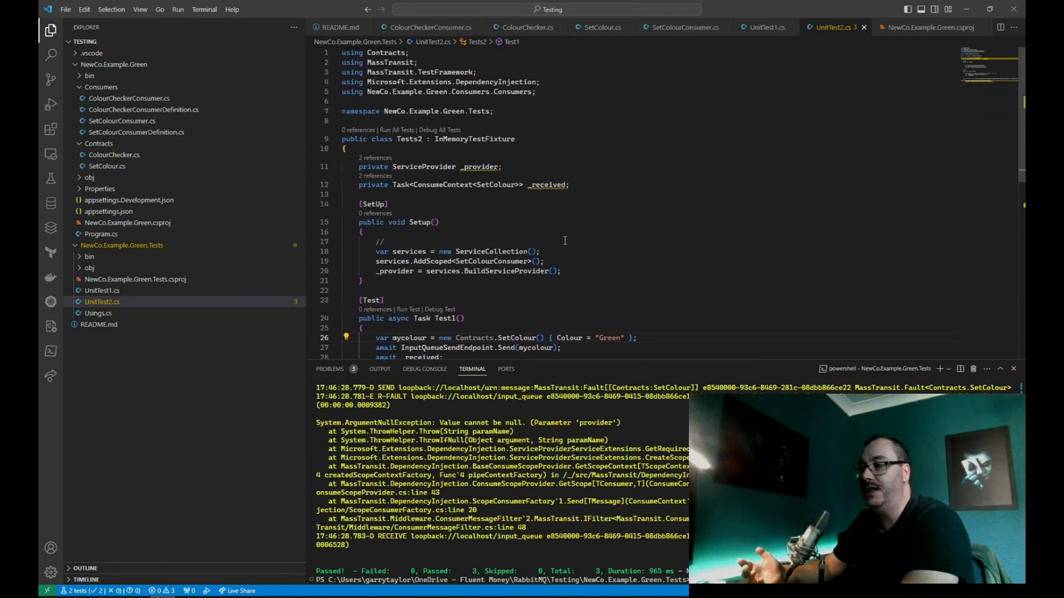
mouse_move(389, 67)
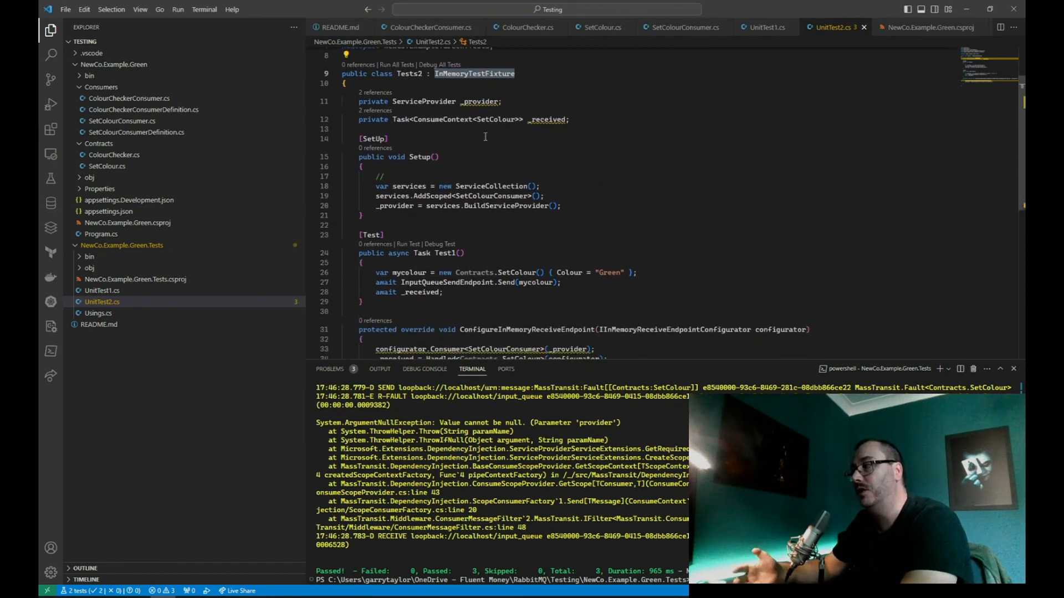
Replace the Tests2 [SetUp] method with a constructor and mark breakpoints in it, Test1 and the endpoint configuration
scroll("down", 3)
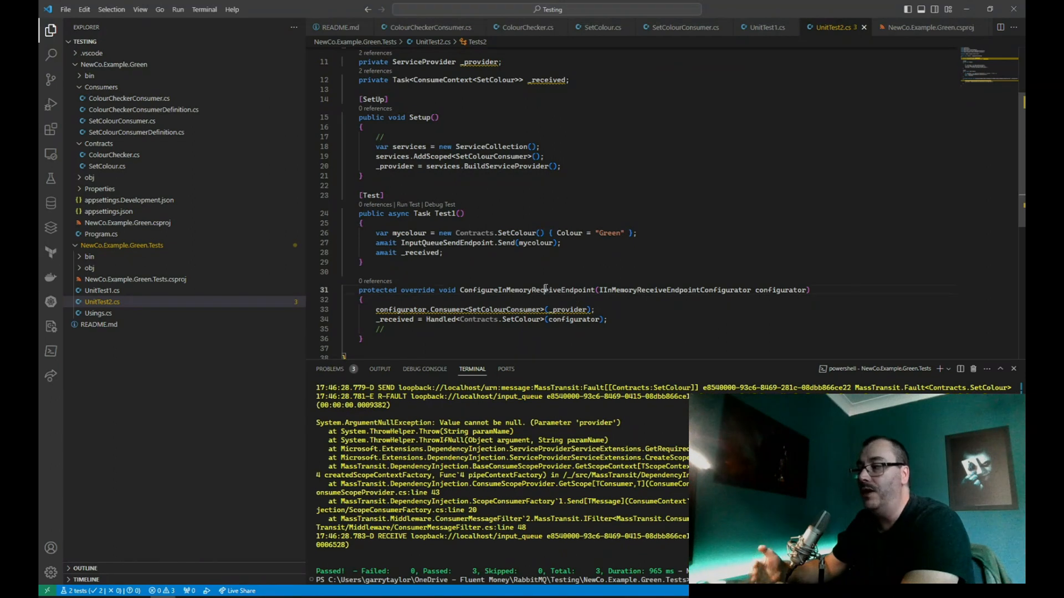
double_click(528, 290)
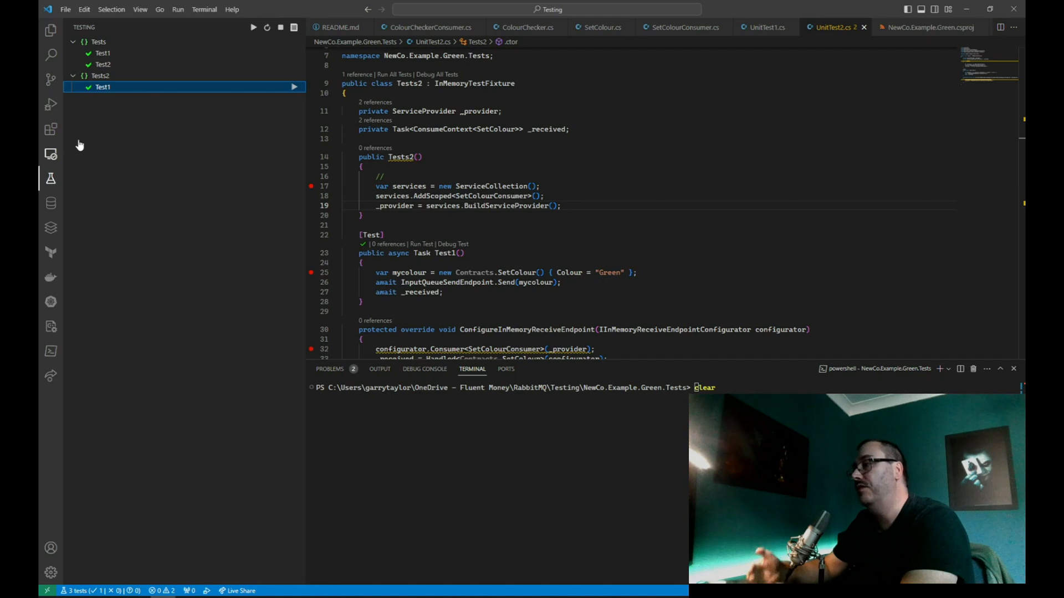
mouse_move(250, 89)
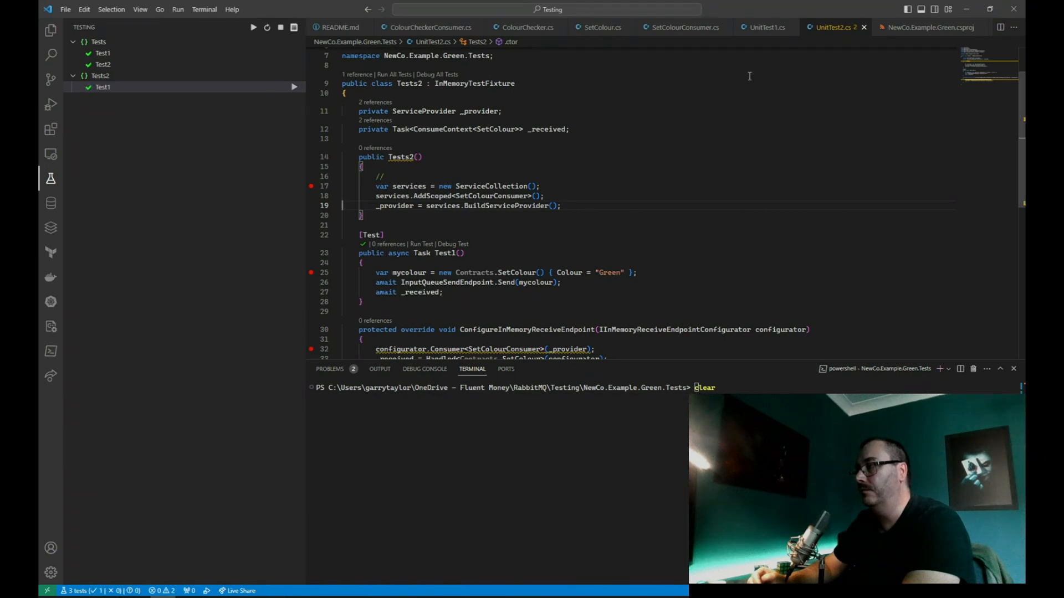
Start debugging Tests2's Test1 from the Testing view
left_click(680, 27)
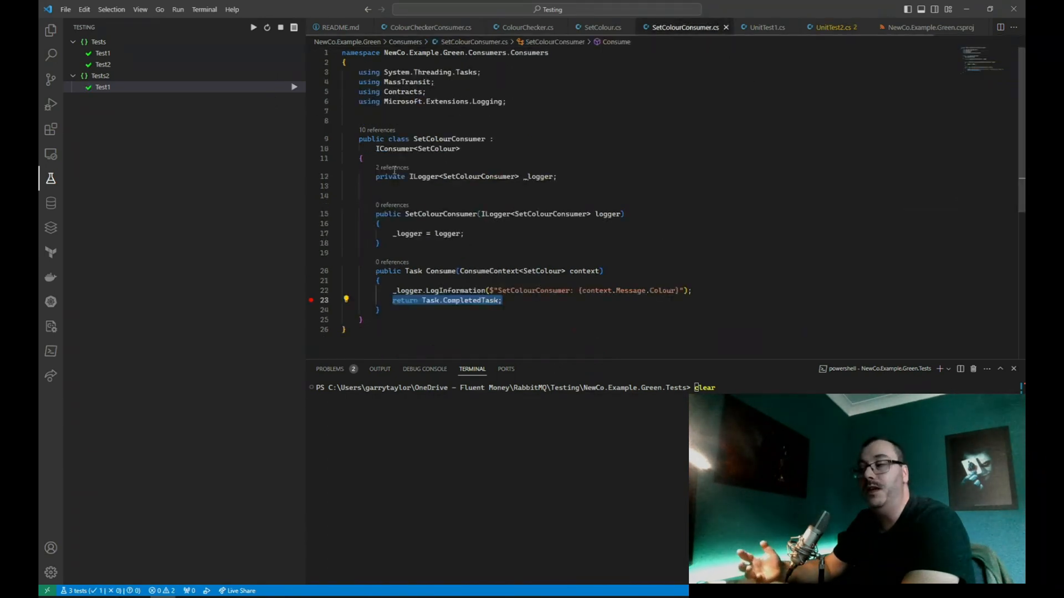
mouse_move(310, 301)
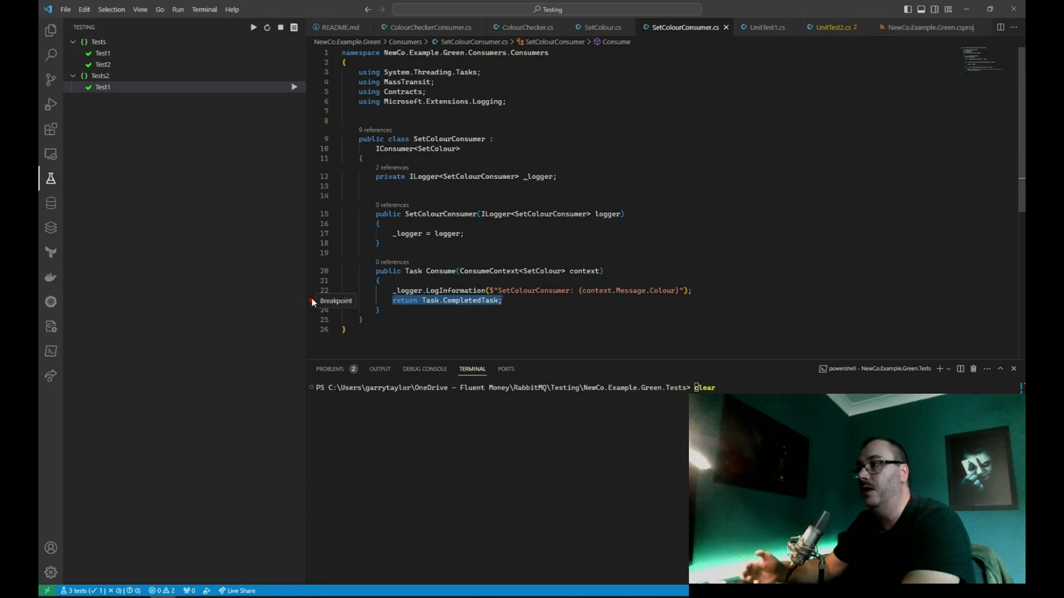
right_click(102, 86)
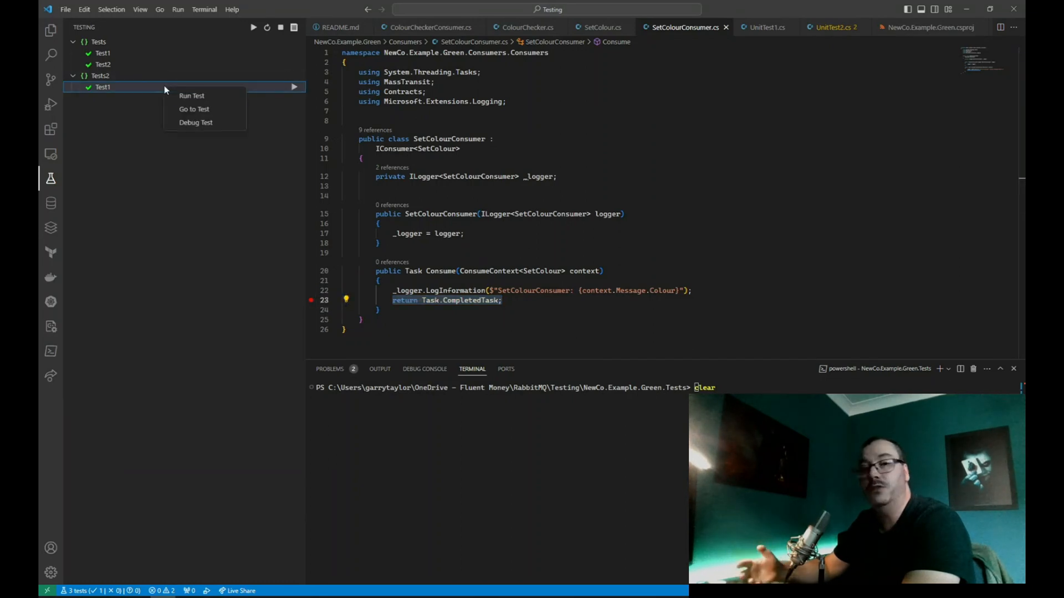
left_click(192, 95)
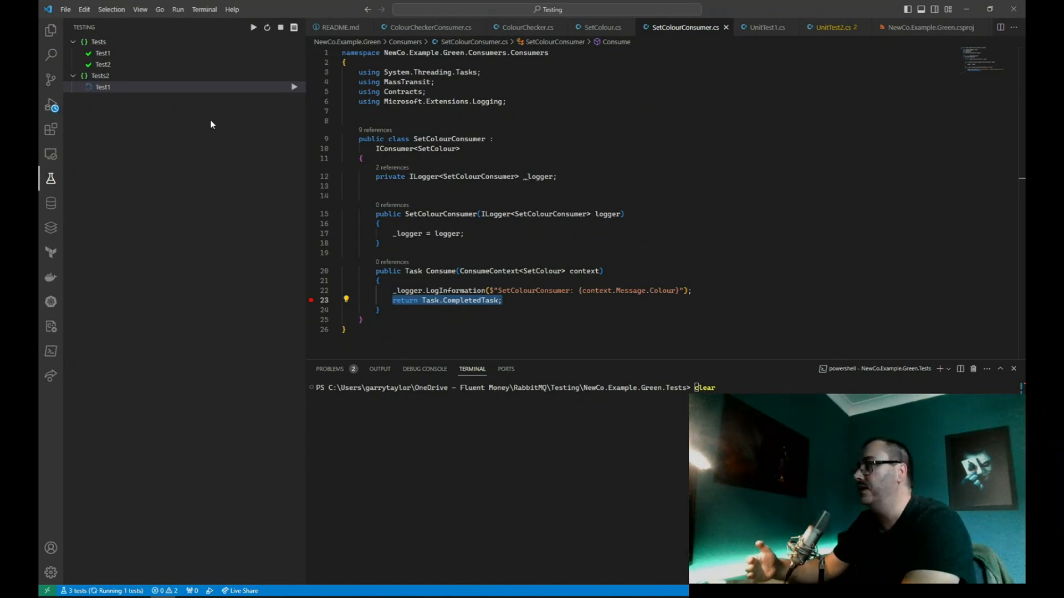
Continue past the constructor and endpoint-configuration breakpoints until the run ends
left_click(51, 104)
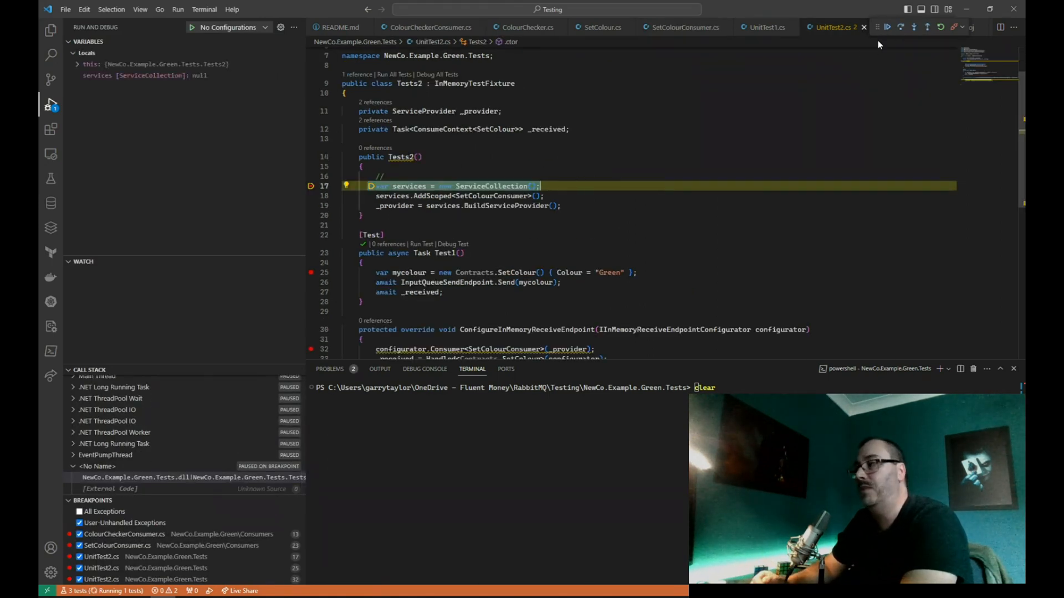
left_click(886, 26)
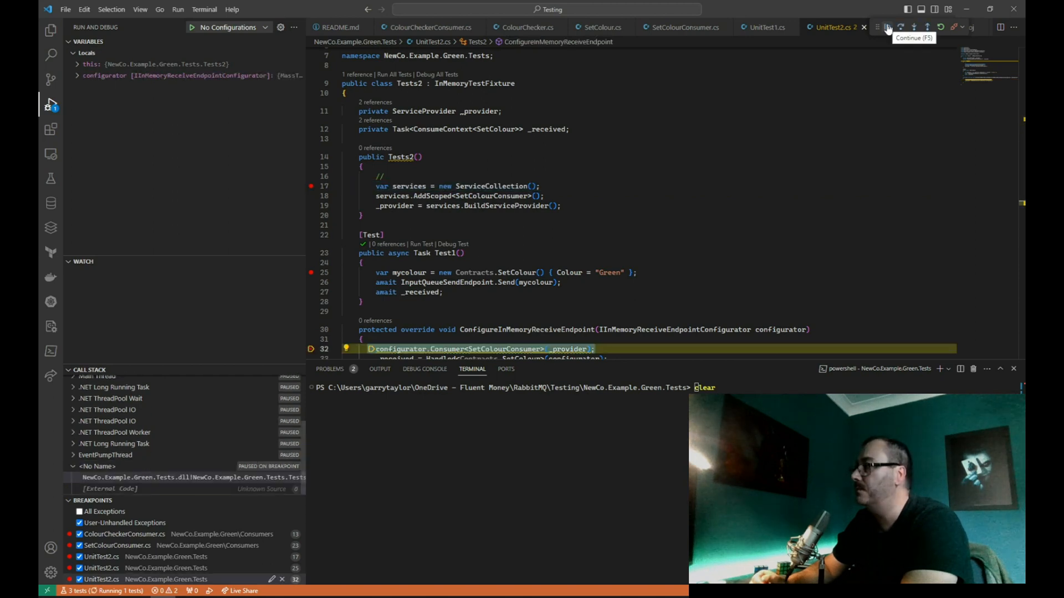
left_click(885, 26)
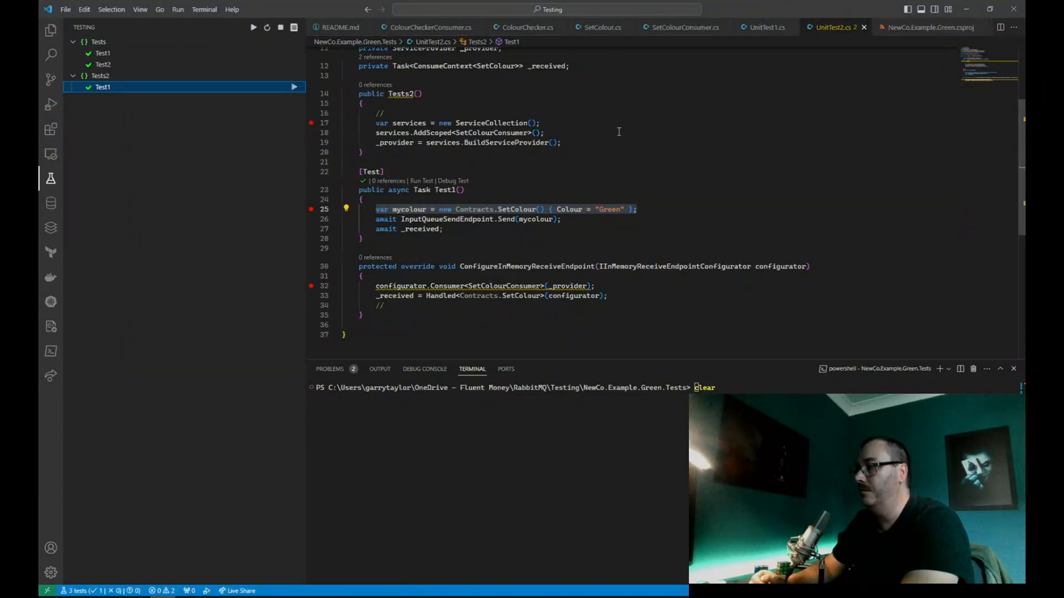
Register services.AddMassTransitTestHarness in Tests2 and debug Test1 again
type("services.AddMassTransitTestHarness cfg =>")
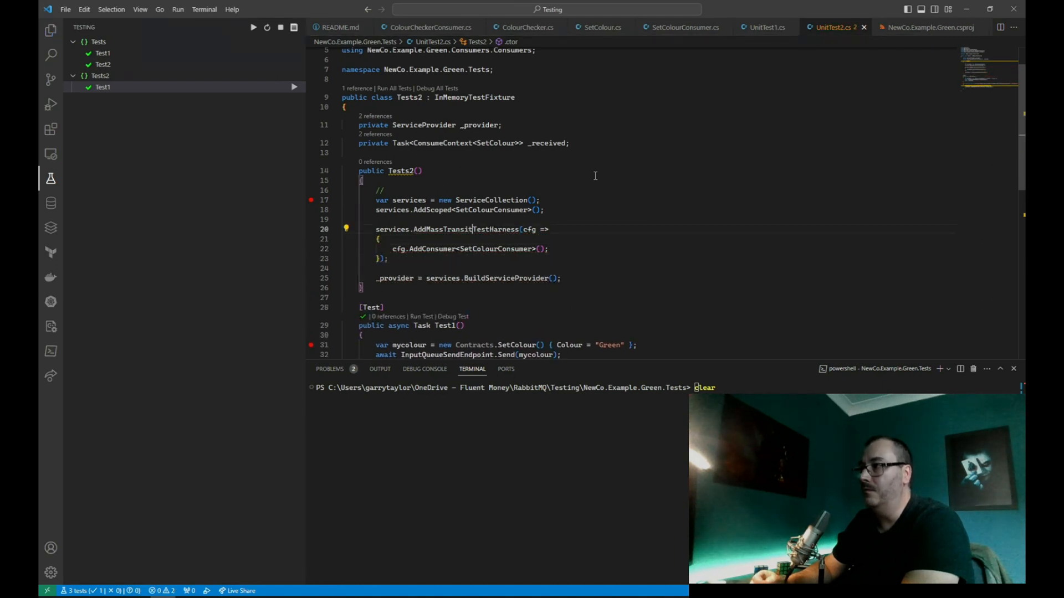
right_click(102, 87)
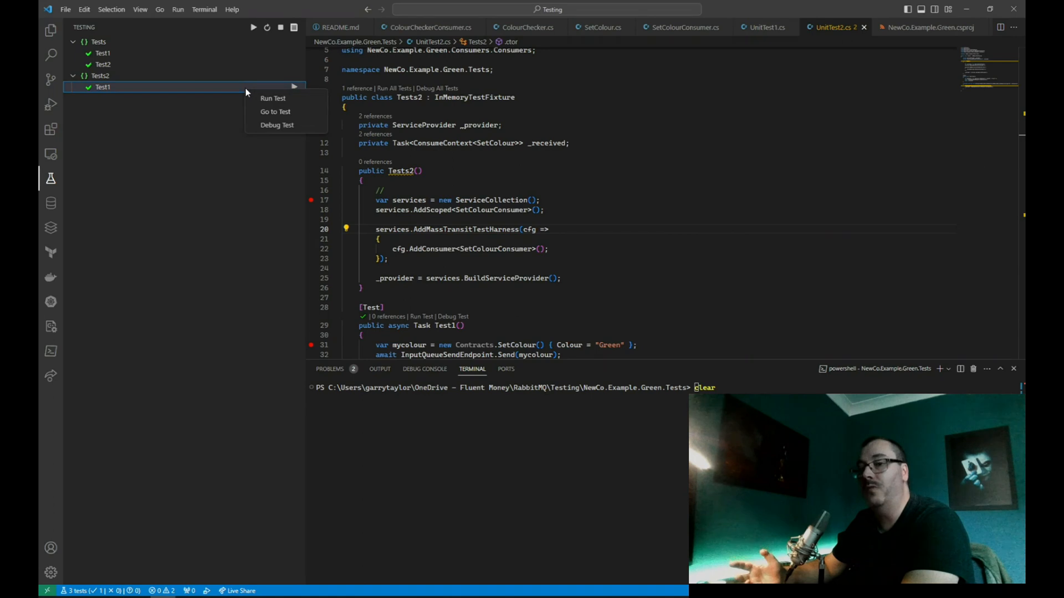
left_click(273, 97)
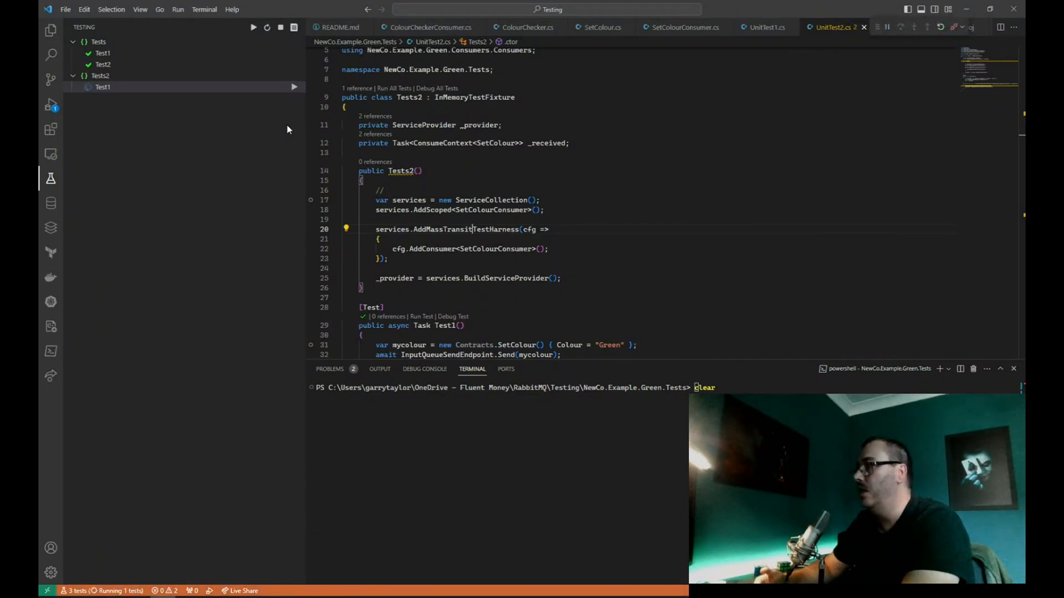
Inspect the consumed SetColour message showing Colour Green, then continue so the test passes
left_click(50, 104)
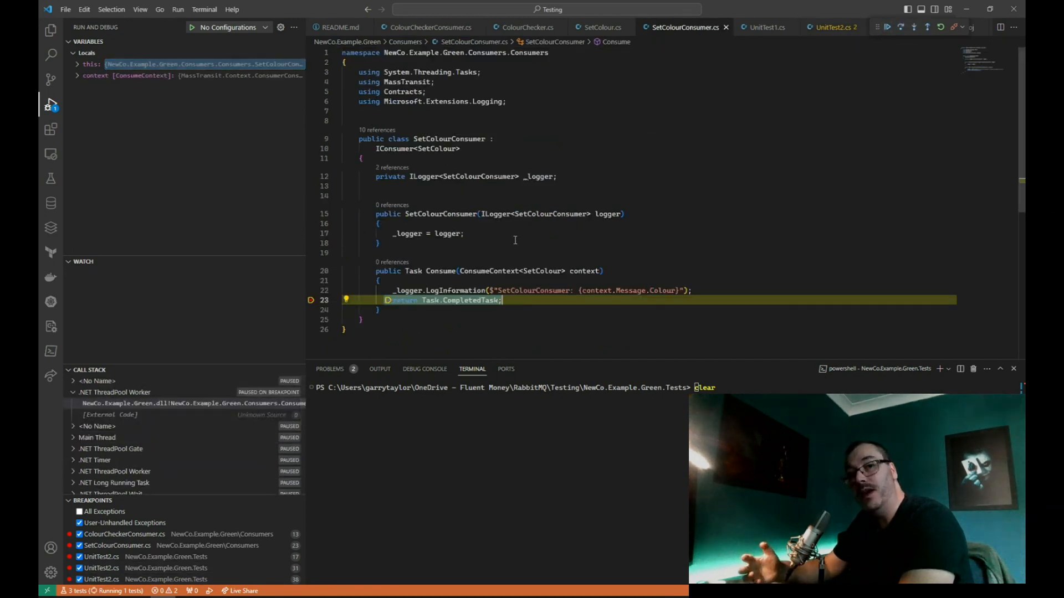
mouse_move(585, 270)
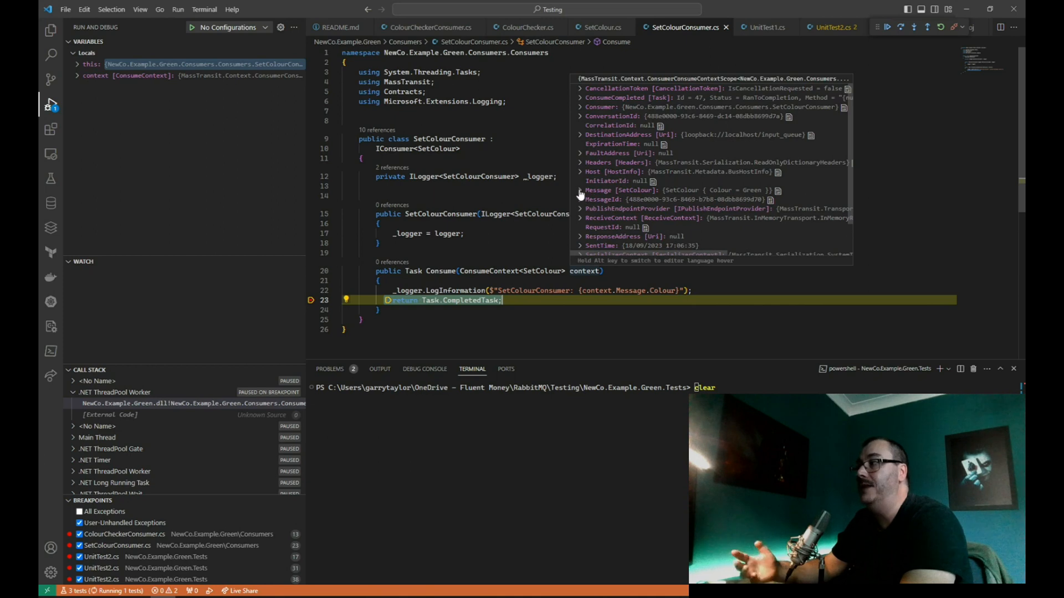
left_click(579, 190)
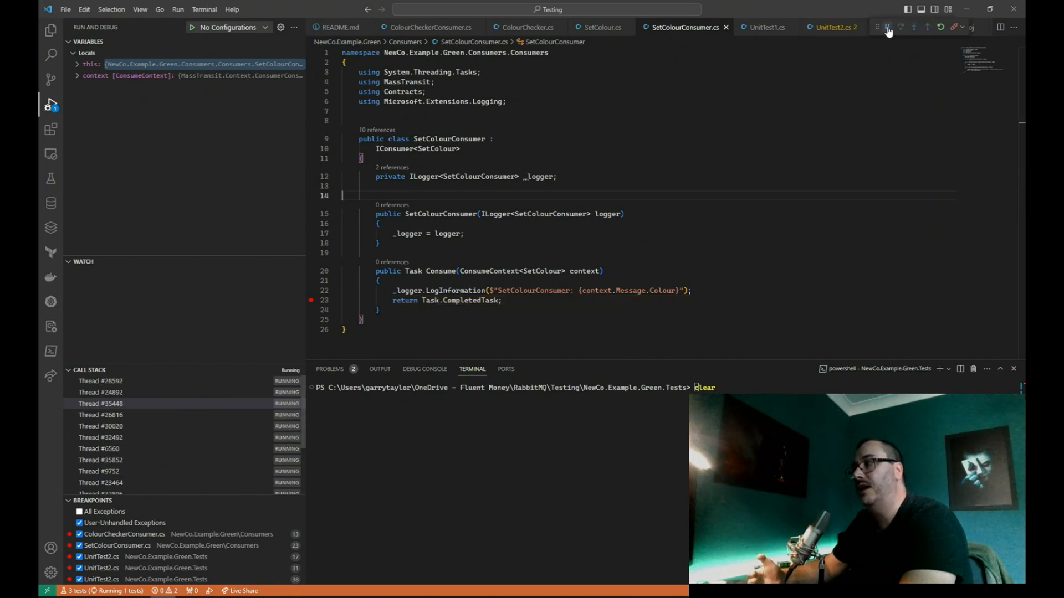
left_click(51, 177)
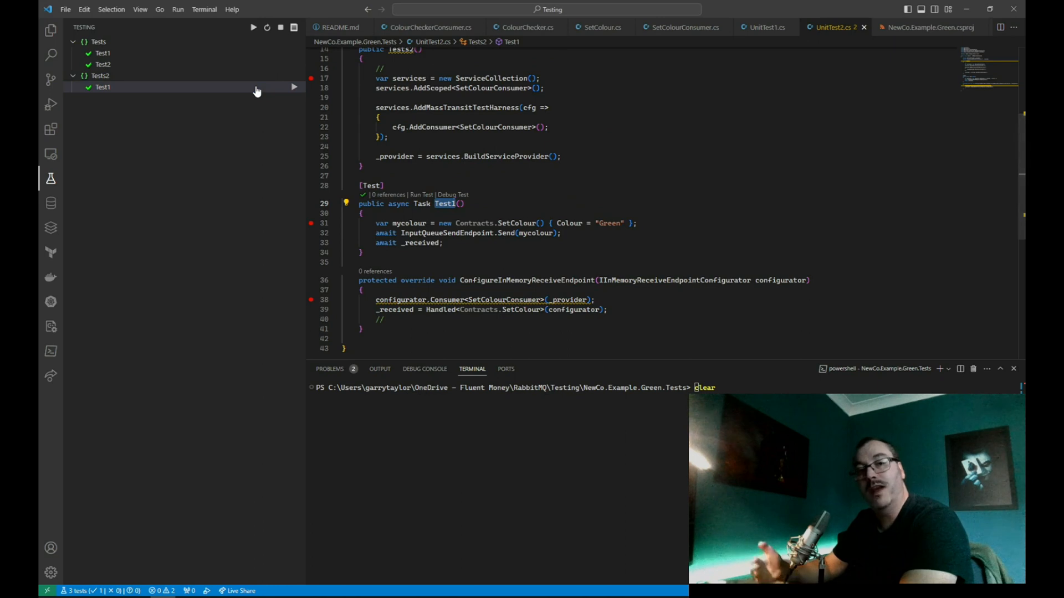
Make Test1 publish Contracts.SetColour(mycolour) on the bus instead of sending it
left_click(49, 27)
type("//")
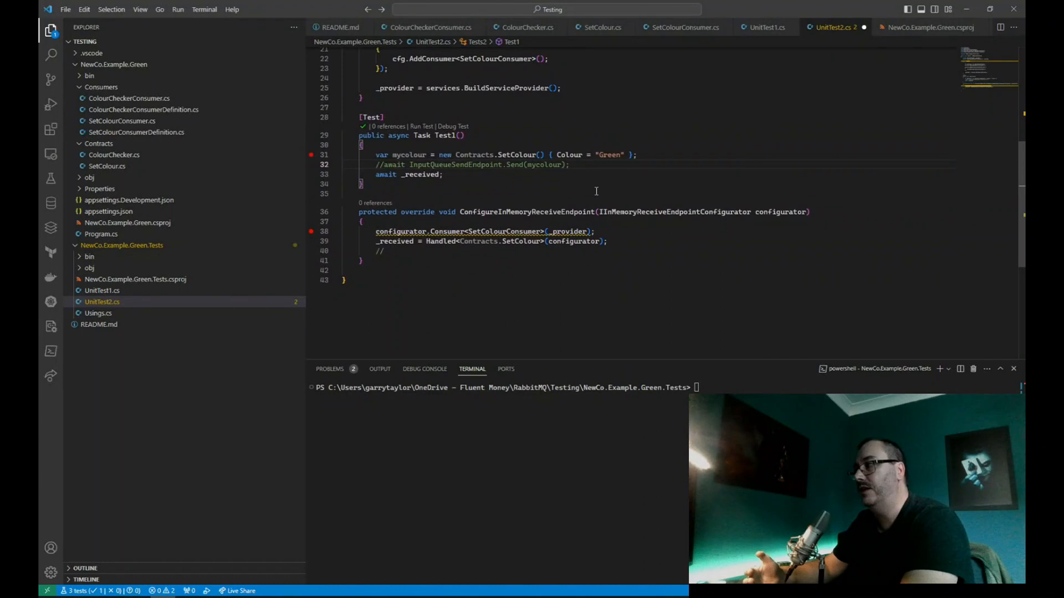
type("bus")
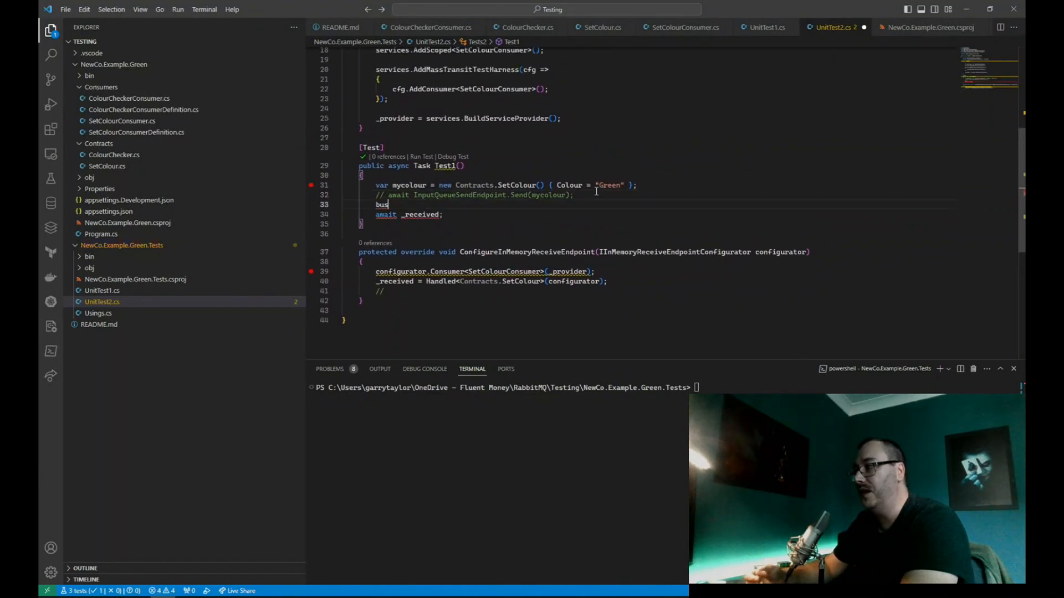
type(".Publish<SetColor>(mycolour);")
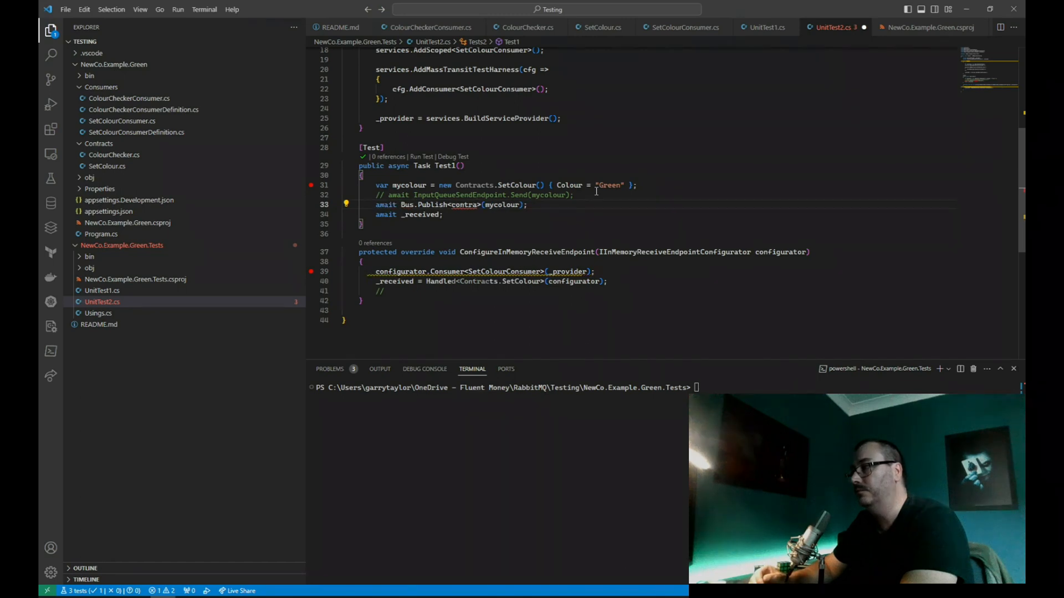
type("Contracts.SetColour")
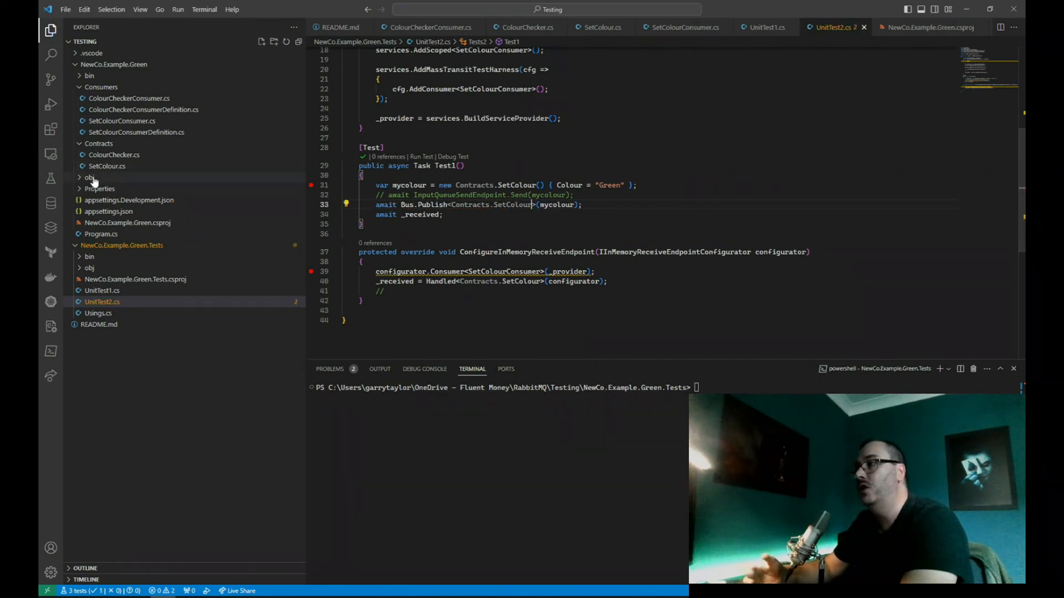
Check the test list and create UnitTest3.cs with a Tests3 fixture whose Setup creates a ColourChecker request client
left_click(51, 178)
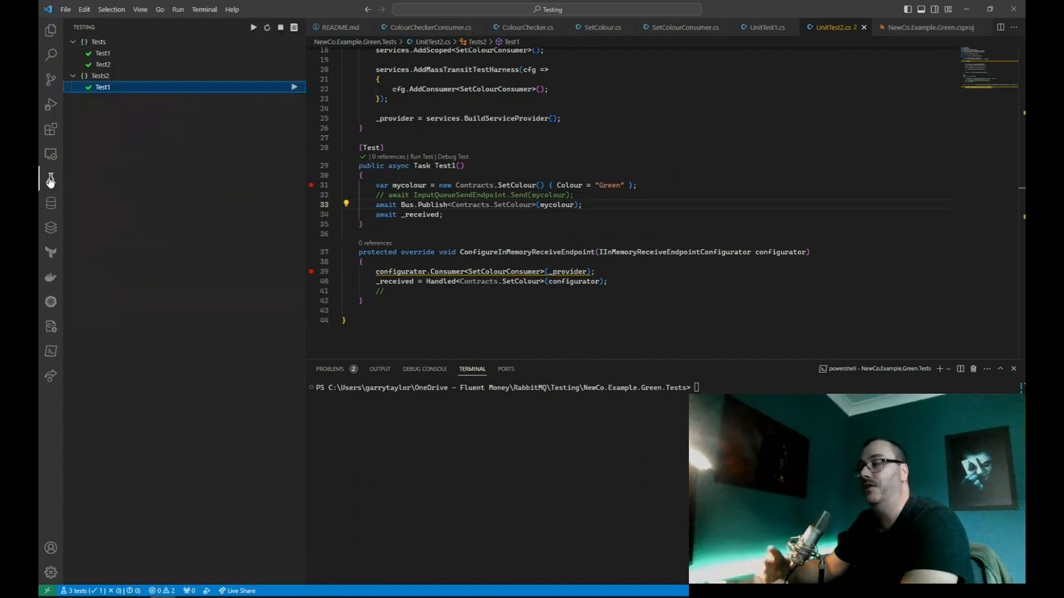
left_click(294, 86)
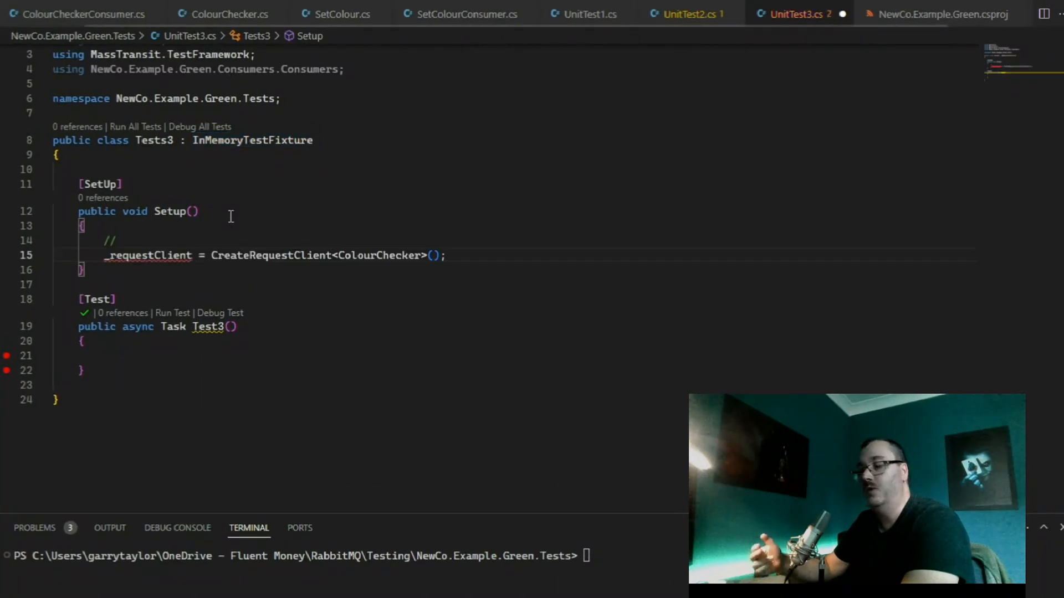
Add the IRequestClient<ColourChecker> field and register ColourCheckerConsumer on the in-memory receive endpoint
type("private IRequestClient<ColourChecker> _requestClient = null!;")
type("protected override void ConfigureInMemoryReceiveEndpoint(IInMemoryReceiveEndpointConfigurator configurator")
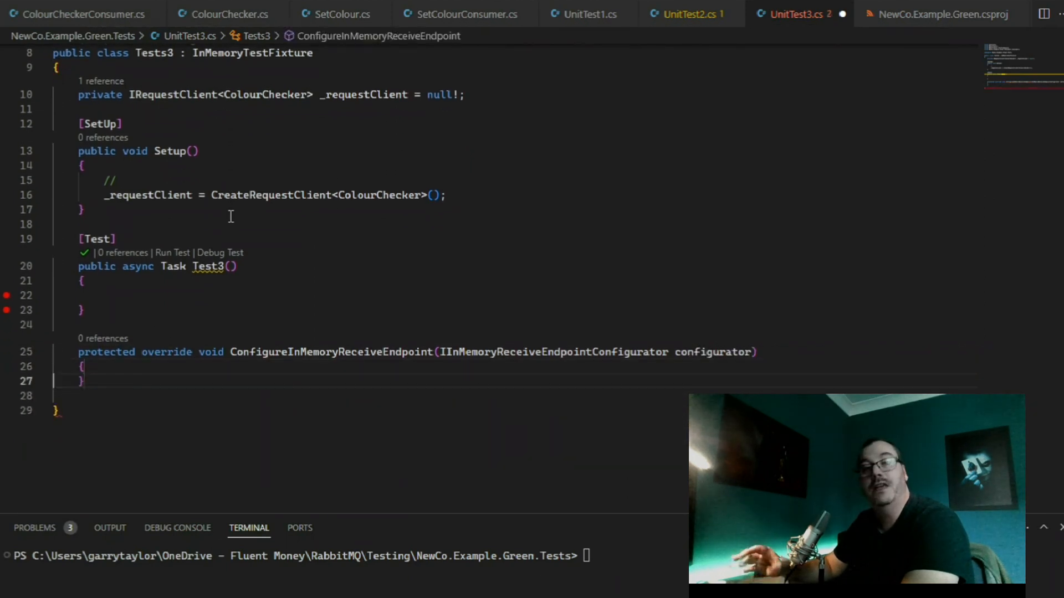
type("configurator.Consumer<ColourCheckerConsumer>();")
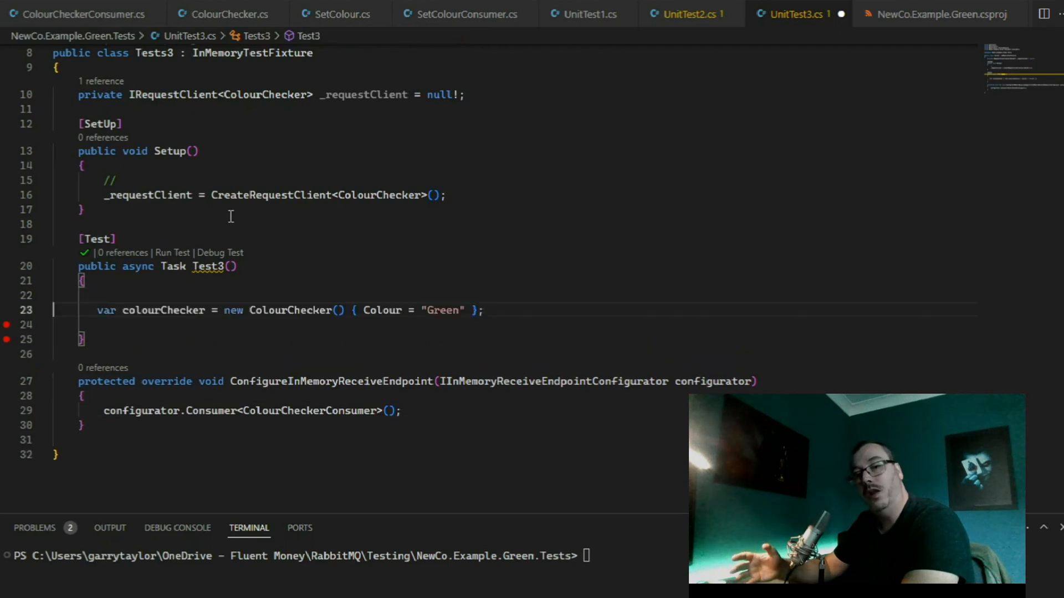
mouse_move(541, 316)
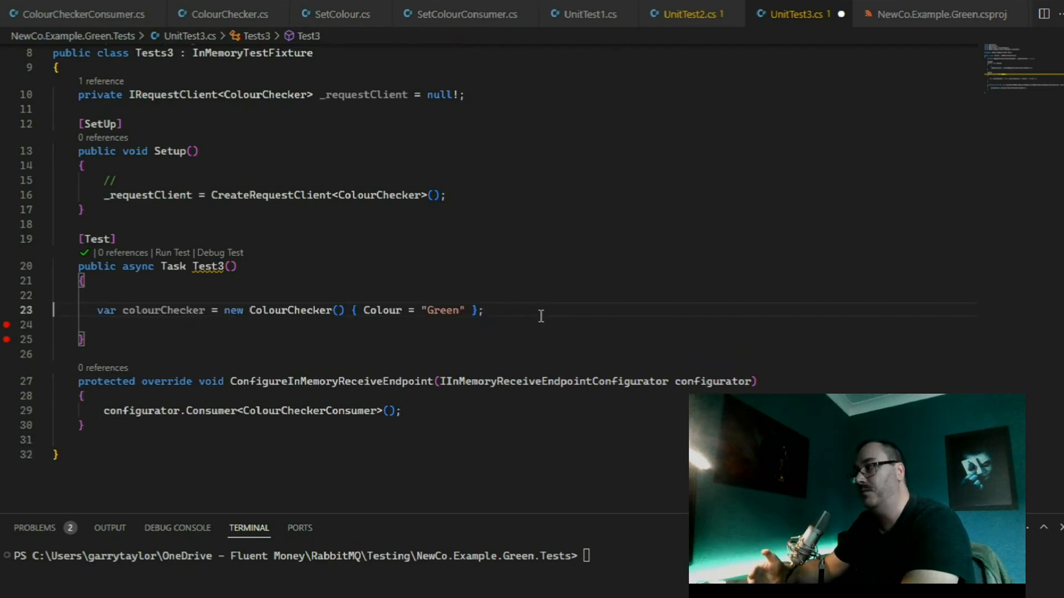
Have Test3 await GetResponse<ColourChecker> and assert the response Colour equals "Green"
type("var results = await _requestClient.GetResponse<ColourChecker>(colourChecker);")
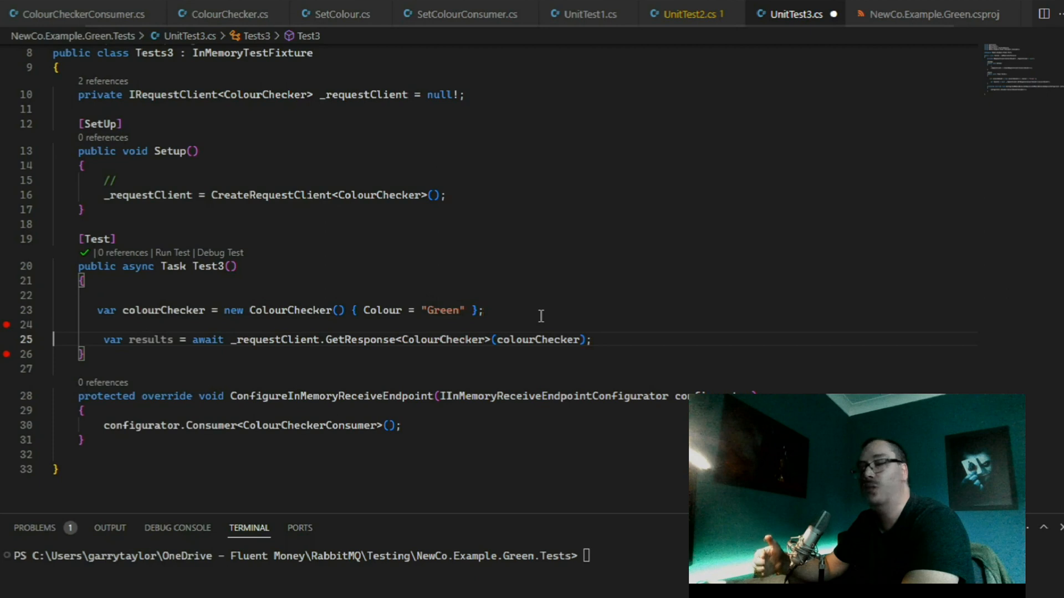
type("Assert.AreEqual(results.Message.Colour, \"Green\");")
type("Assert.True(results.Message.IsValid);")
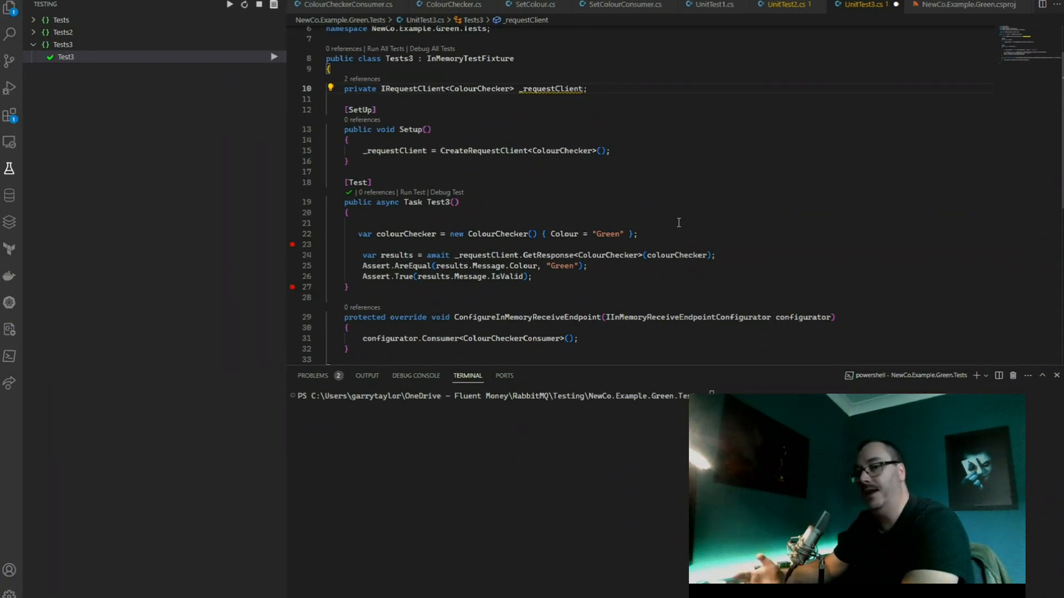
Restore the = null! initialiser on the _requestClient field
type("=")
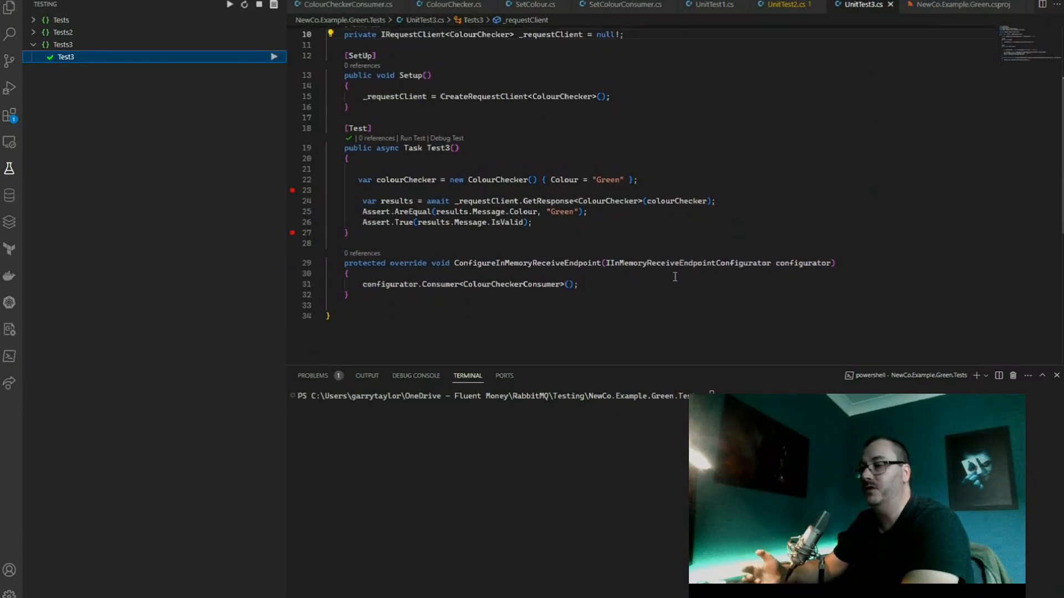
Request "Brown" so Test3 fails, then set the requested colour back to "Green"
double_click(607, 180)
type("Brow")
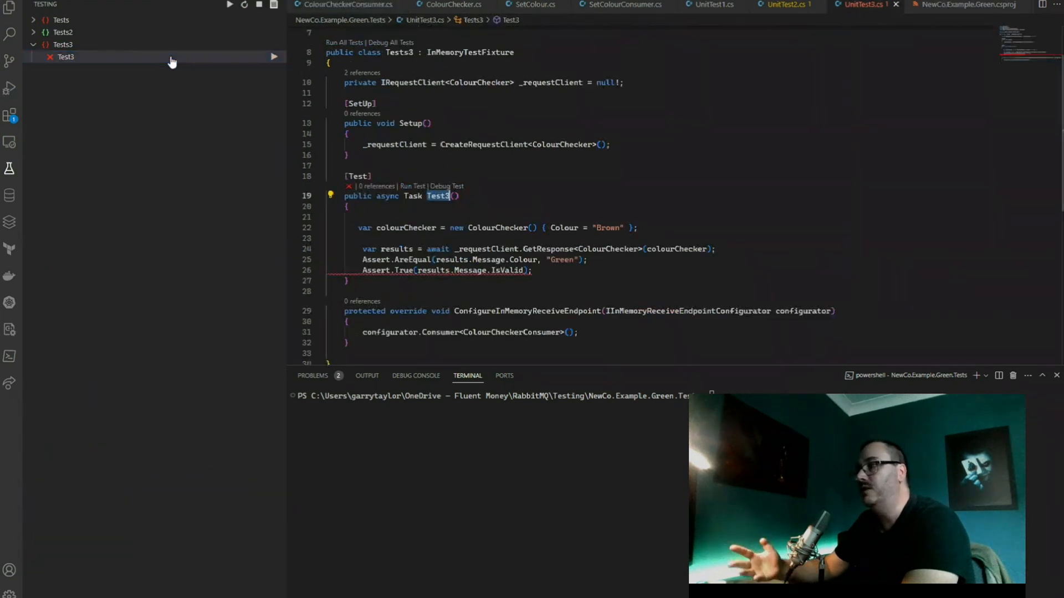
left_click(610, 228)
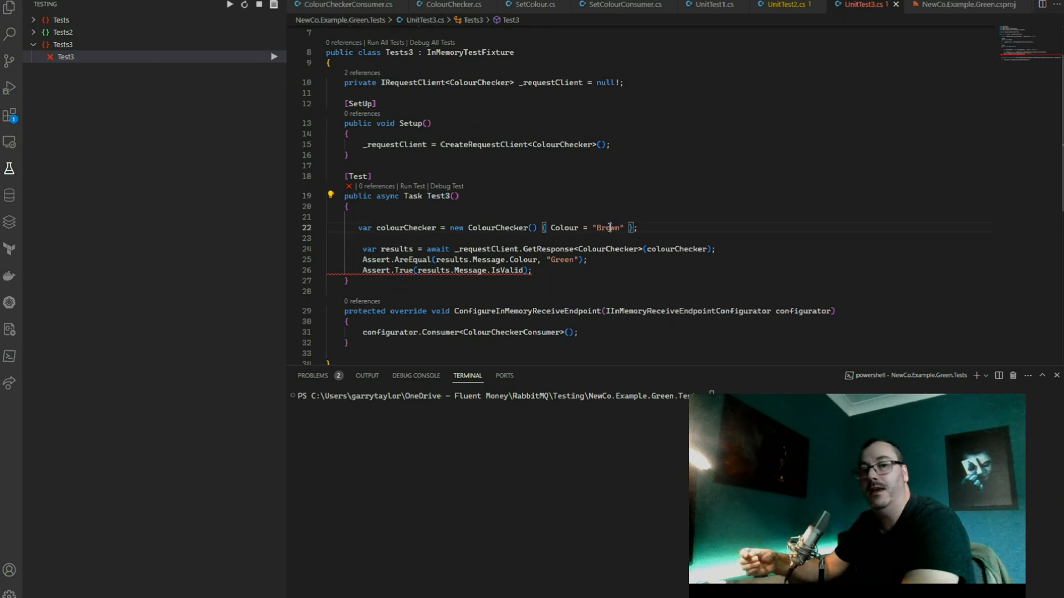
type("Green")
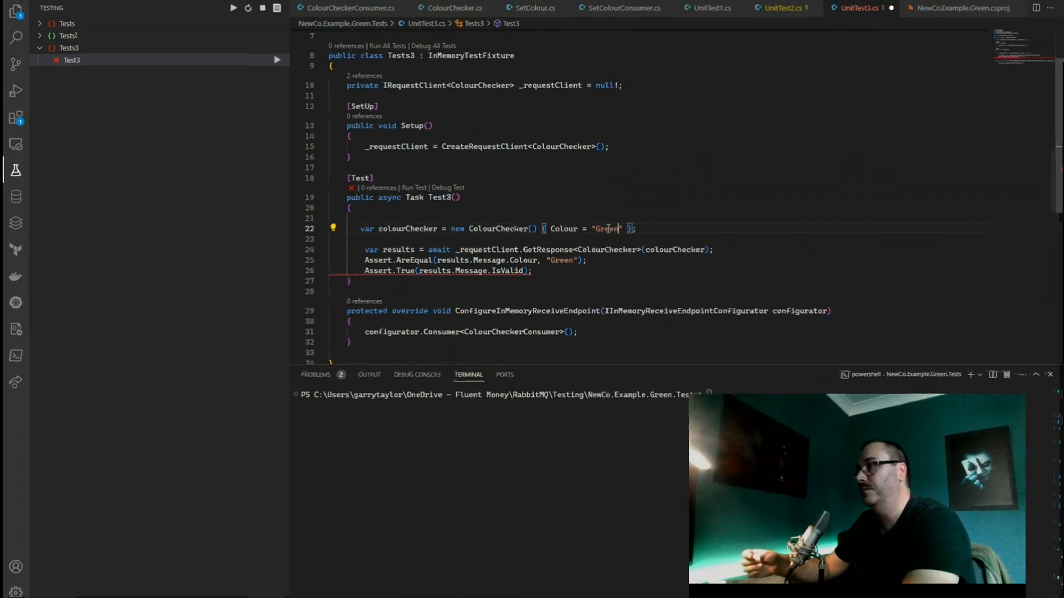